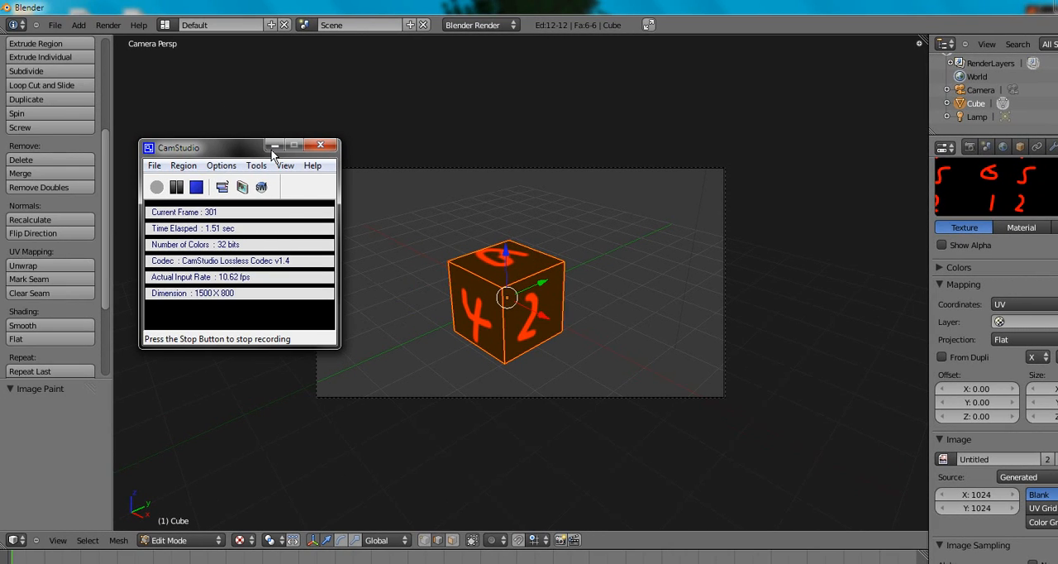
{"action": "mouse_move", "coordinate": [274, 147]}
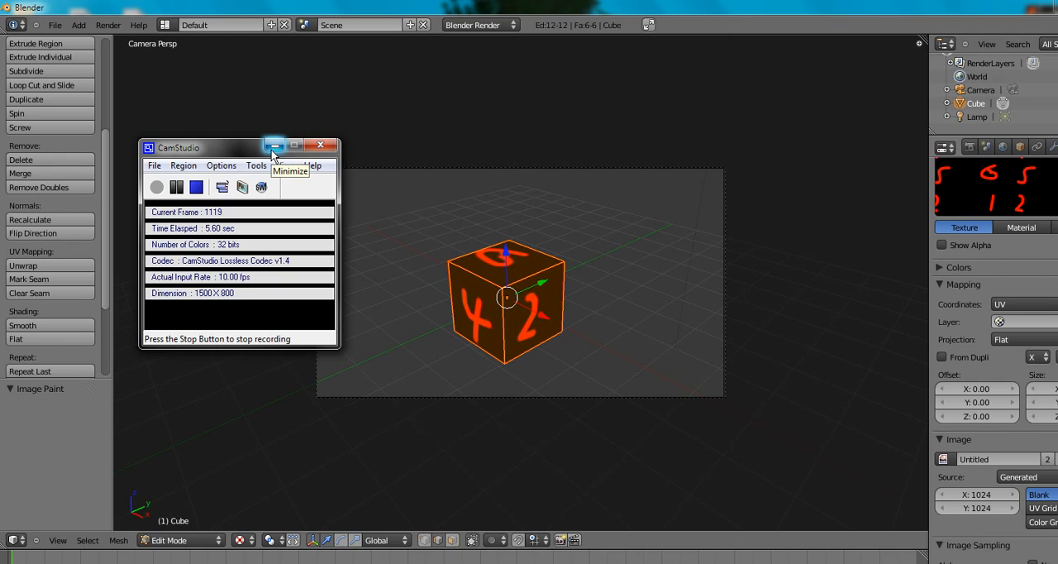
Step: Switch from the recorder to Blender and open the cube's Material properties tab
{"action": "left_click", "coordinate": [273, 146]}
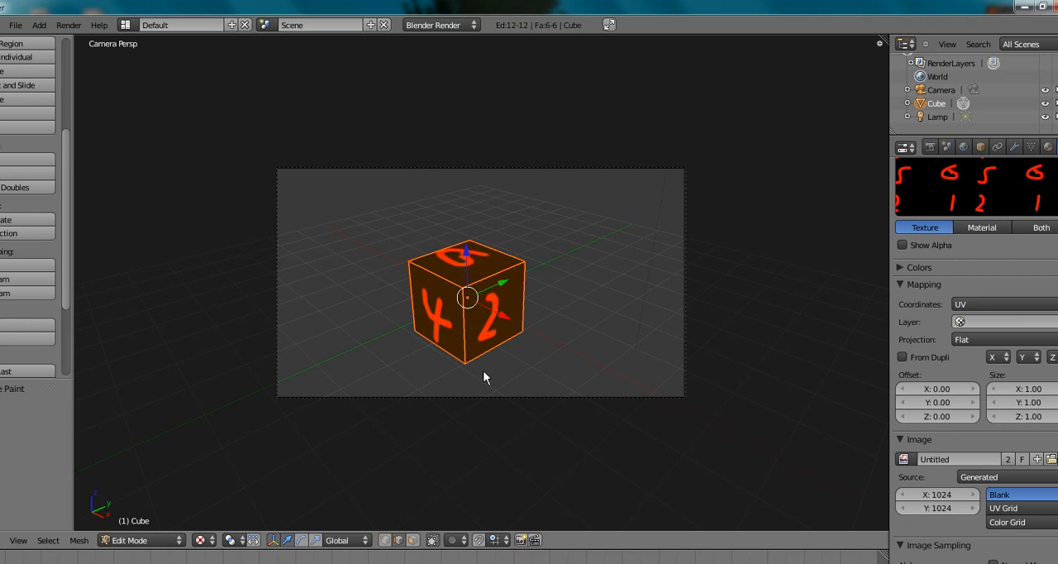
{"action": "mouse_move", "coordinate": [504, 279]}
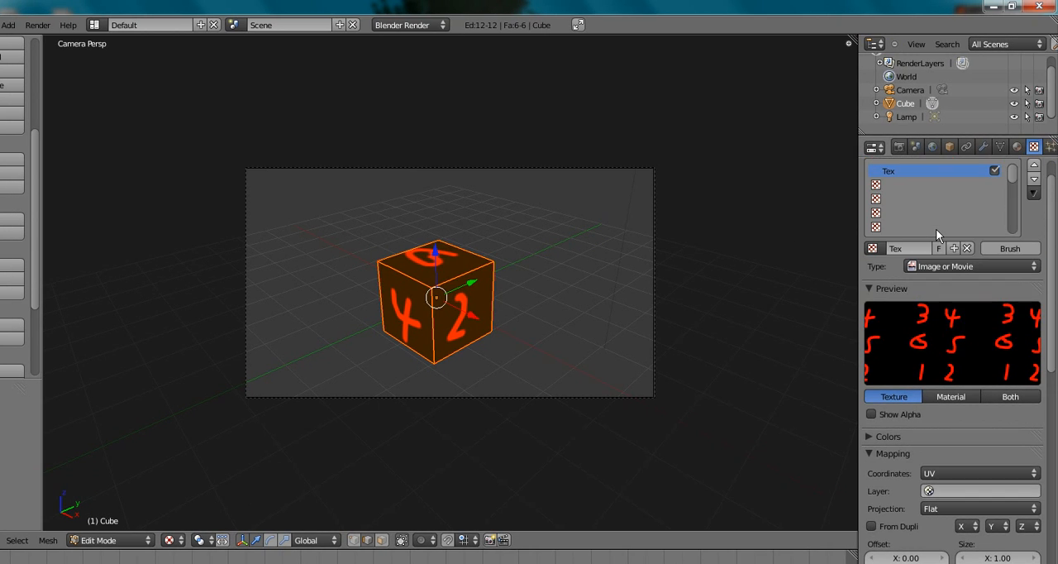
{"action": "mouse_move", "coordinate": [967, 258]}
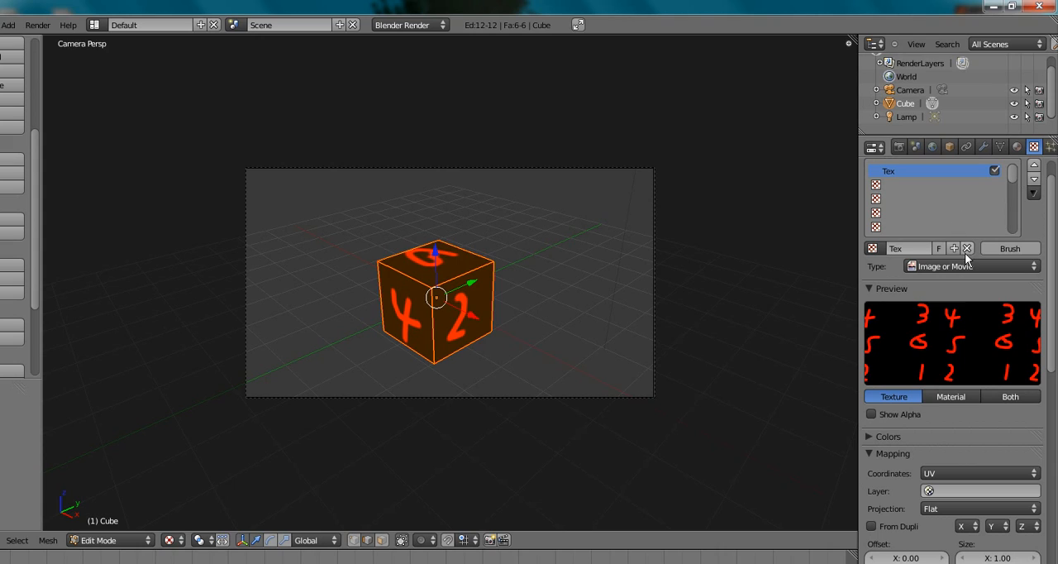
{"action": "left_click", "coordinate": [1016, 147]}
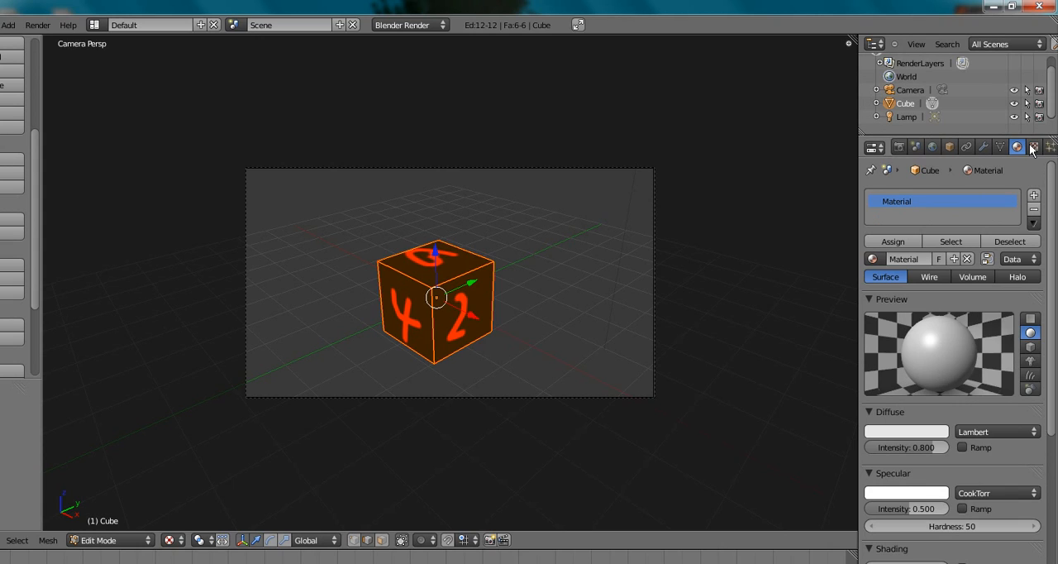
{"action": "left_click", "coordinate": [1033, 146]}
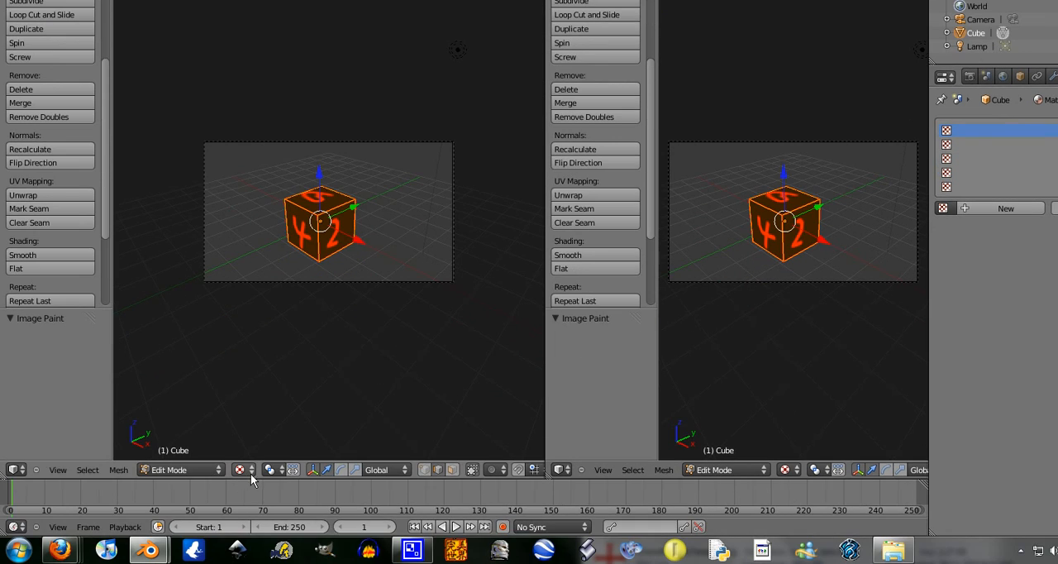
Step: Show the cube in Solid shading and start Export UV Layout from the UVs menu
{"action": "left_click", "coordinate": [240, 469]}
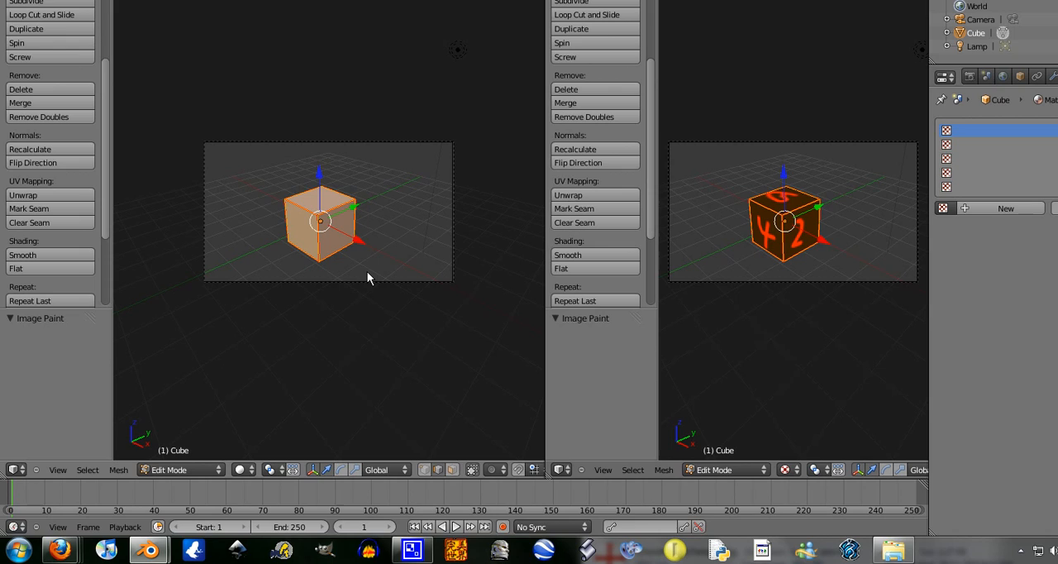
{"action": "mouse_move", "coordinate": [603, 479]}
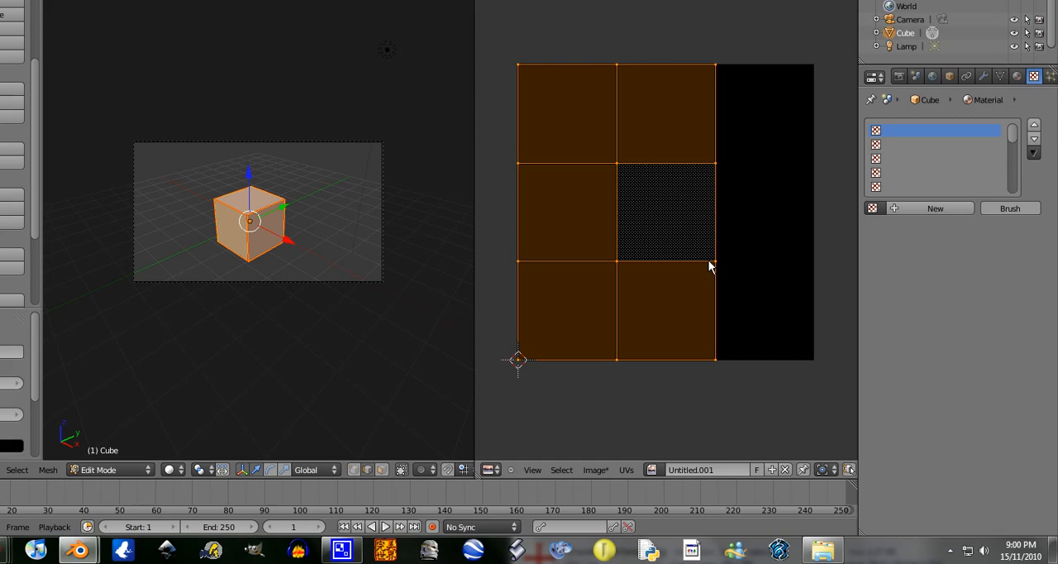
{"action": "left_click", "coordinate": [627, 469]}
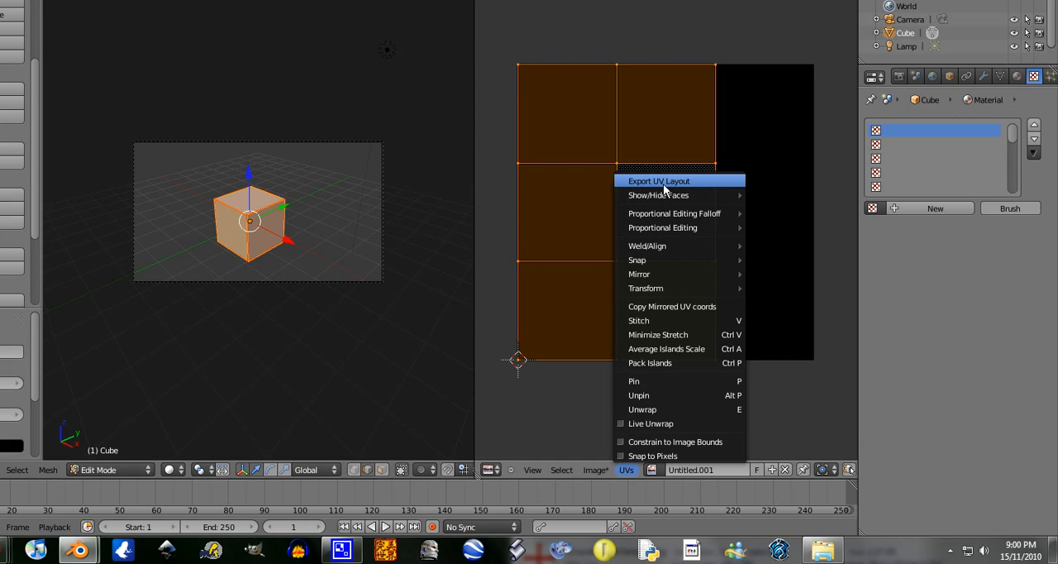
{"action": "left_click", "coordinate": [658, 180]}
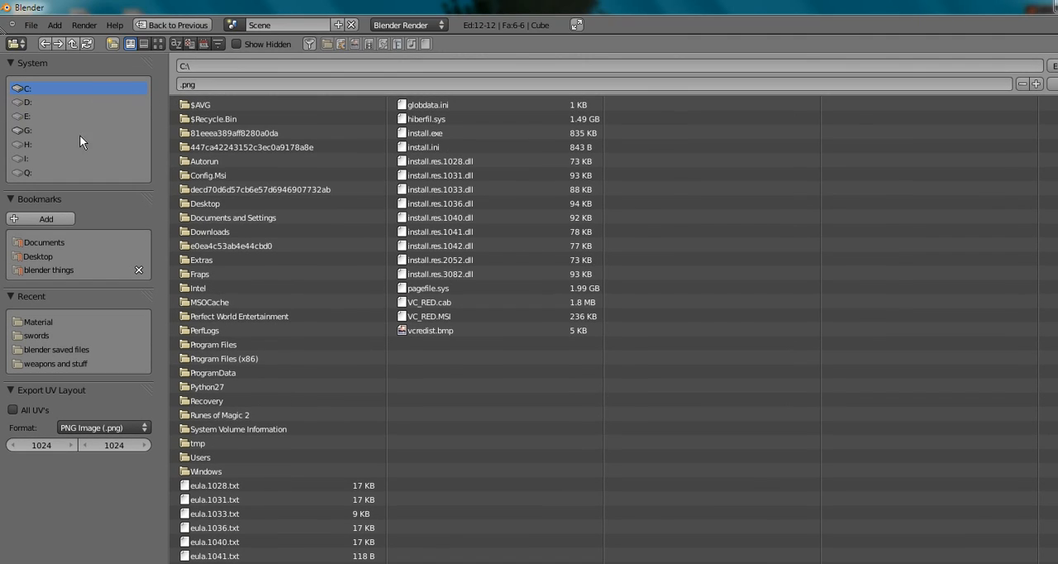
{"action": "mouse_move", "coordinate": [41, 257]}
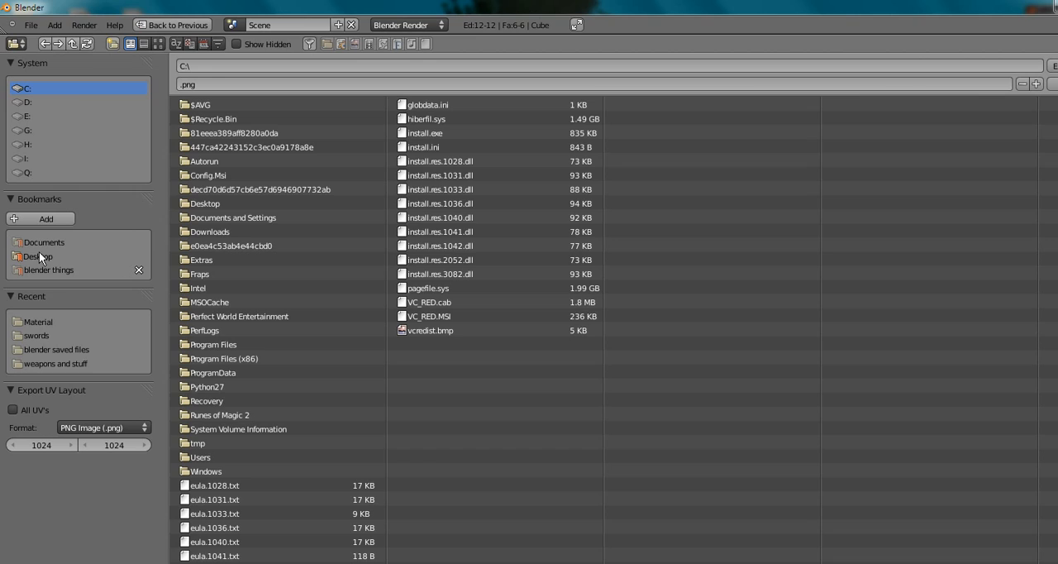
Step: Point the UV layout export browser to the Desktop folder
{"action": "left_click", "coordinate": [38, 256]}
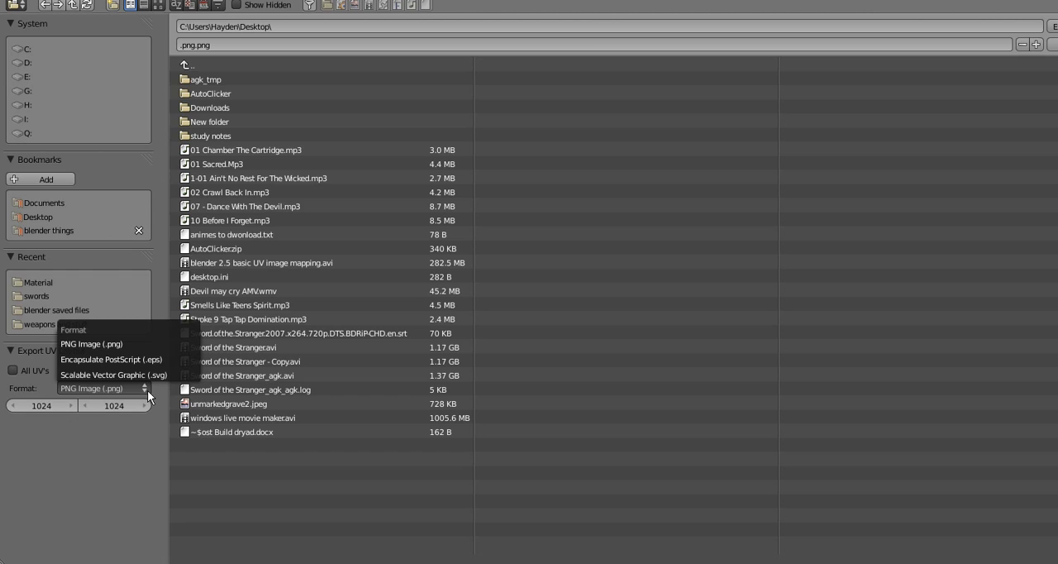
{"action": "mouse_move", "coordinate": [115, 375]}
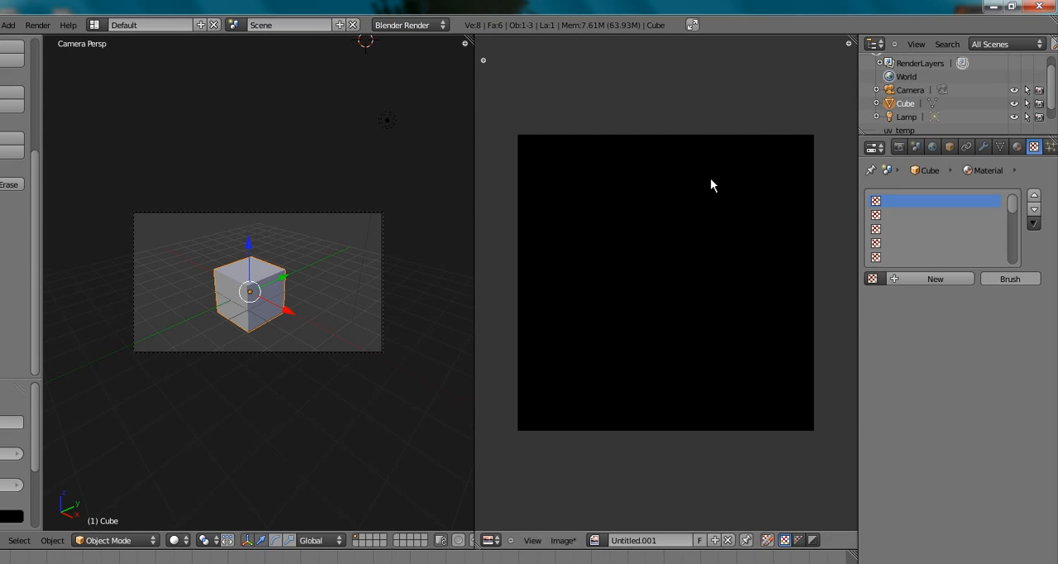
{"action": "mouse_move", "coordinate": [994, 6]}
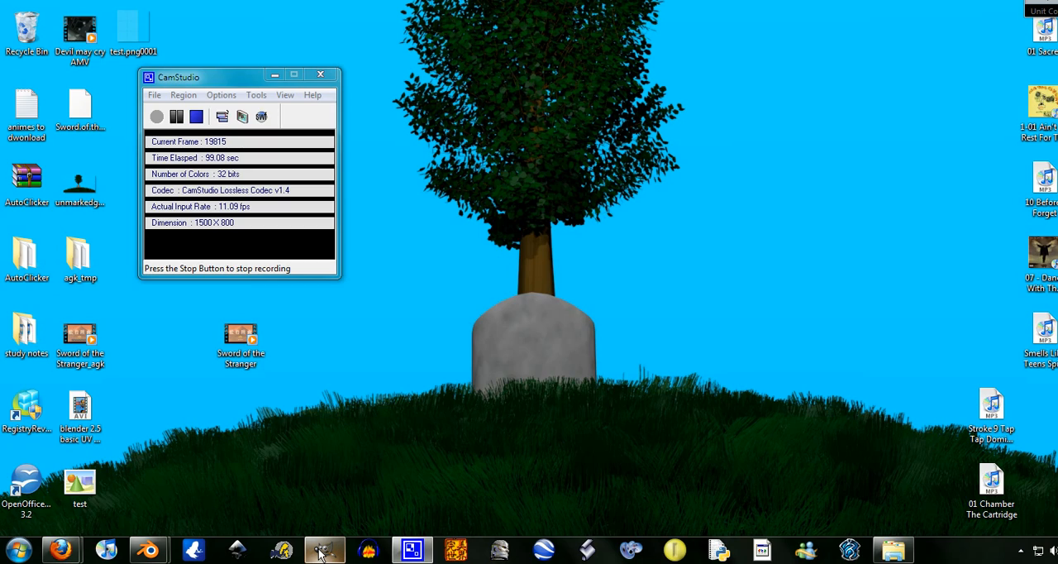
{"action": "mouse_move", "coordinate": [682, 196]}
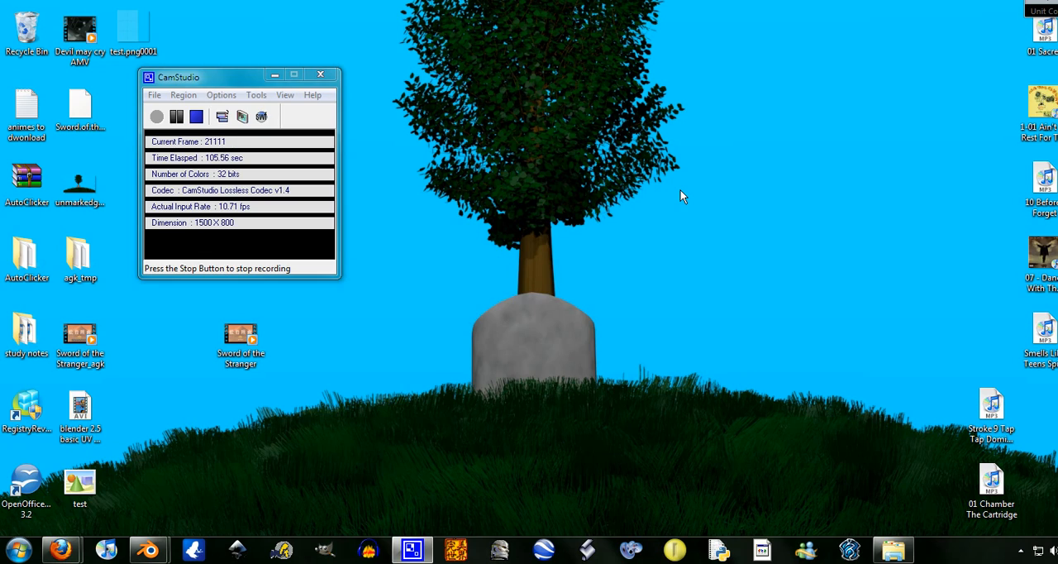
Step: Try opening test.png in GIMP, which reports a corrupted file
{"action": "left_click", "coordinate": [325, 548]}
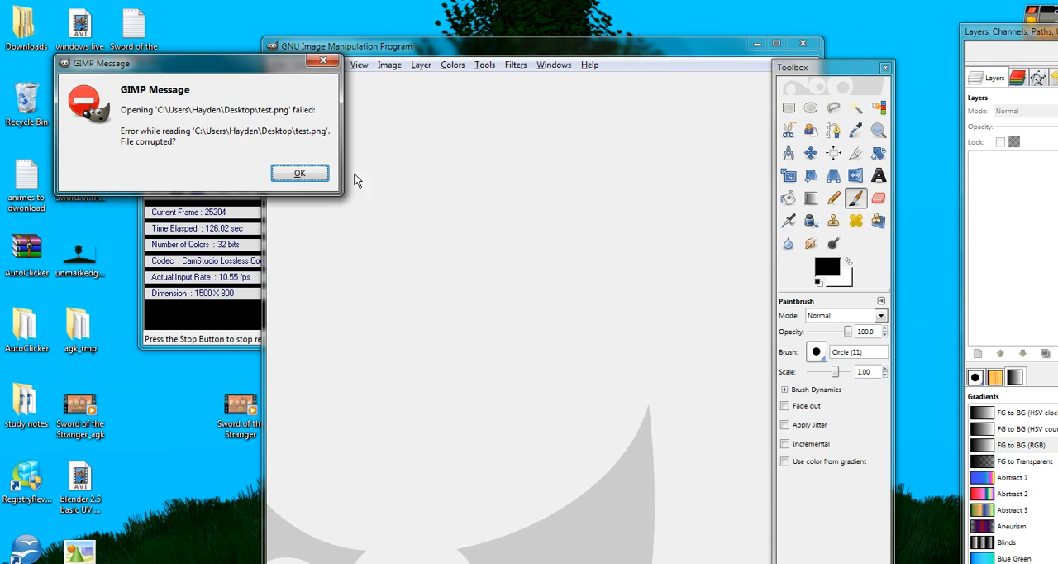
Step: Dismiss GIMP's corrupted-file error message with OK
{"action": "left_click", "coordinate": [299, 172]}
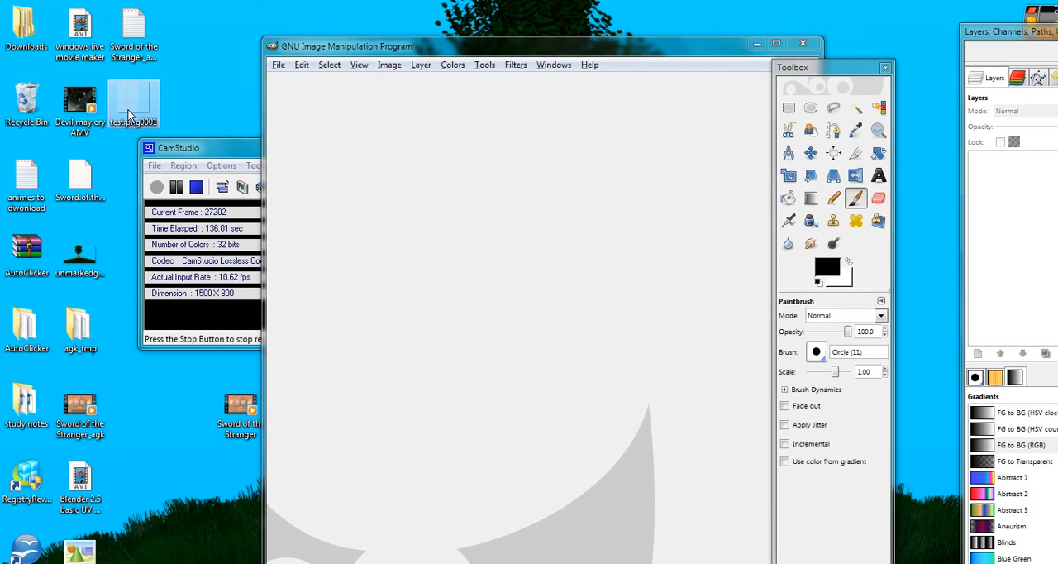
{"action": "mouse_move", "coordinate": [133, 108]}
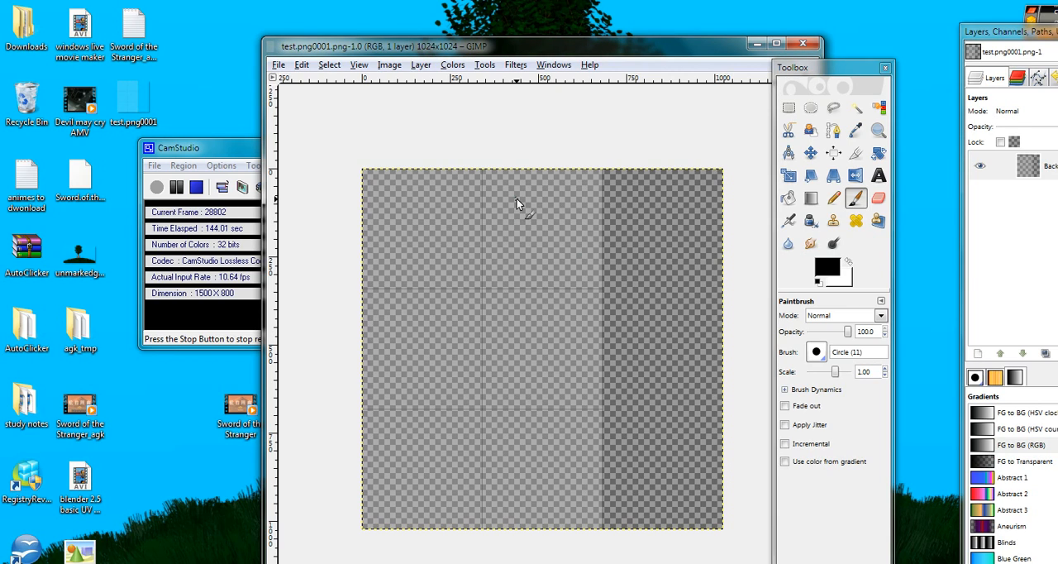
{"action": "mouse_move", "coordinate": [561, 174]}
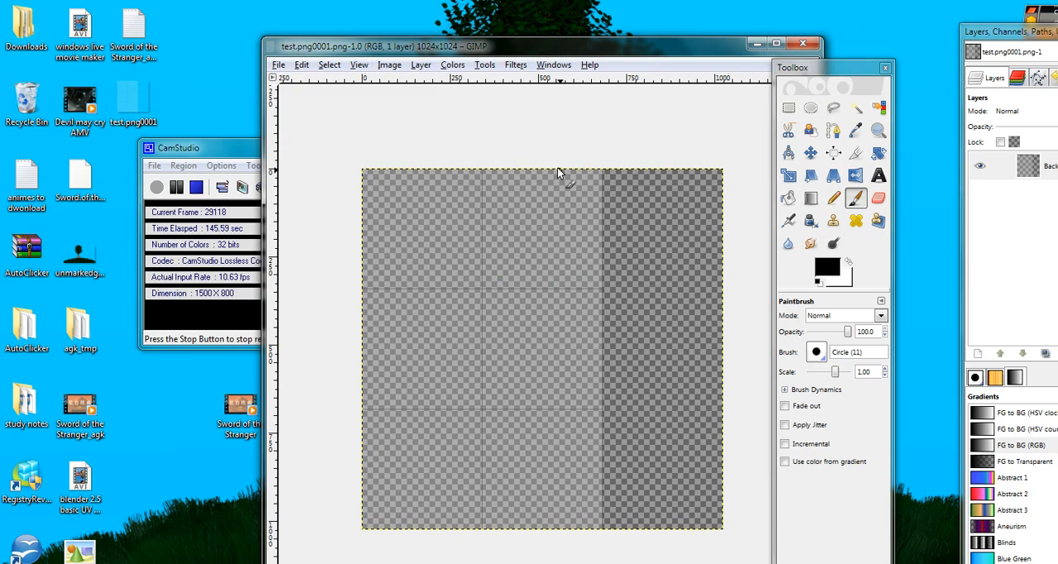
{"action": "mouse_move", "coordinate": [599, 252]}
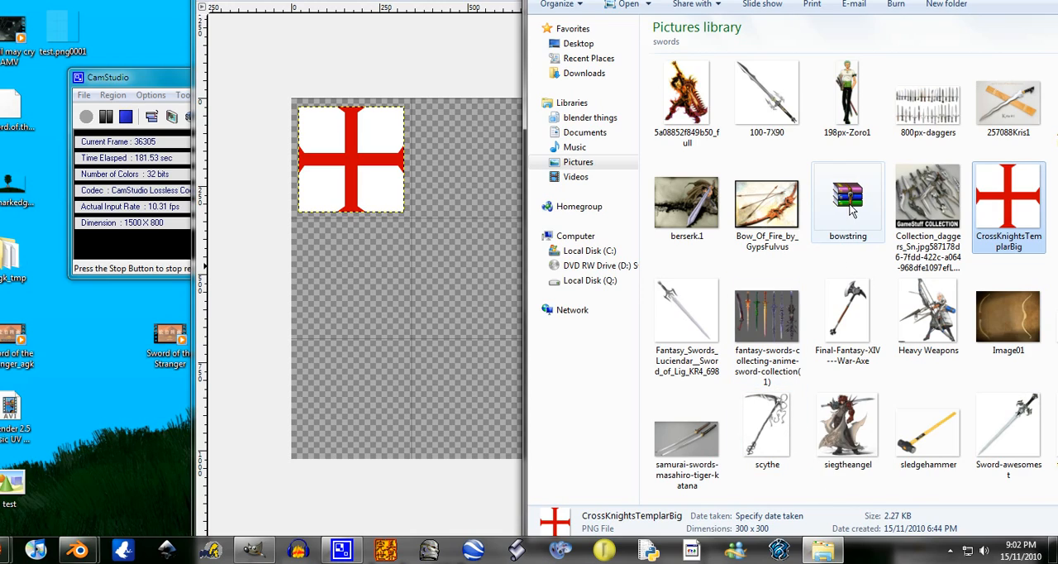
Step: Select and scroll the layers for the placed cross, phone photo and pentagram
{"action": "left_click", "coordinate": [1008, 426]}
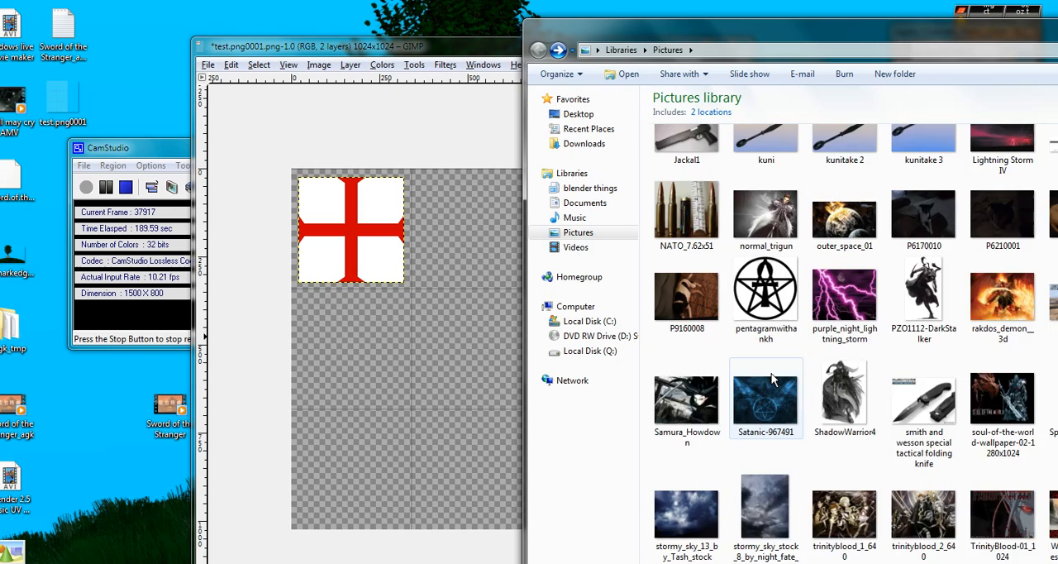
{"action": "scroll", "scroll_direction": "down", "scroll_amount": 3}
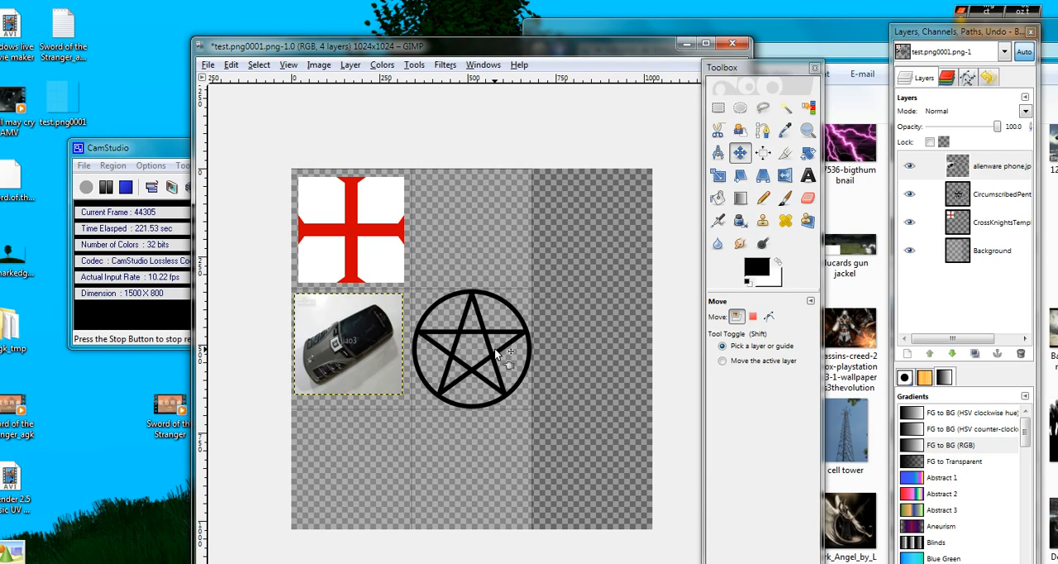
Step: Duplicate the pentagram and phone photo layers and adjust the cross layer's boundary size
{"action": "left_click", "coordinate": [910, 165]}
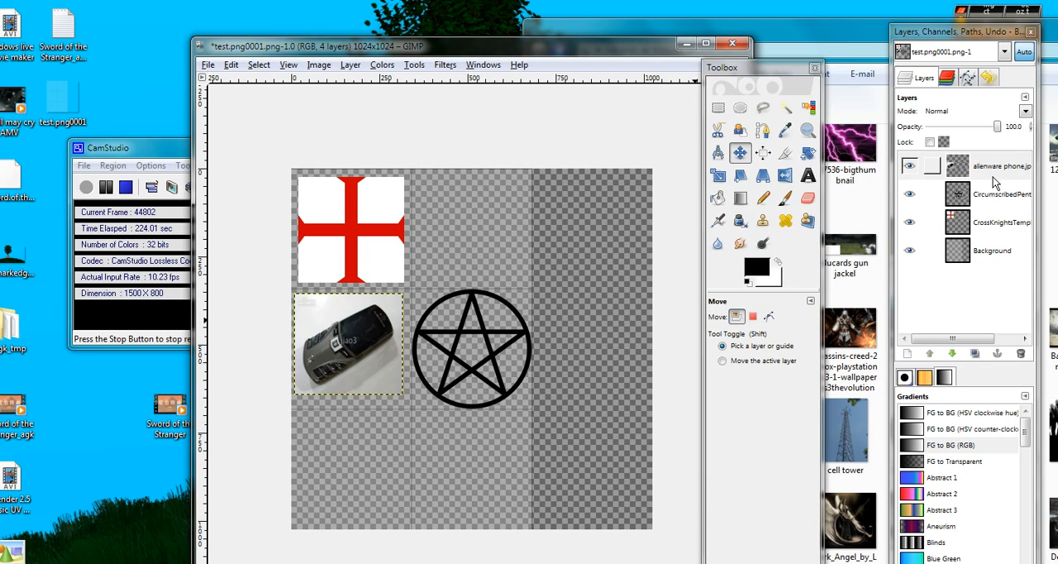
{"action": "left_click", "coordinate": [1001, 194]}
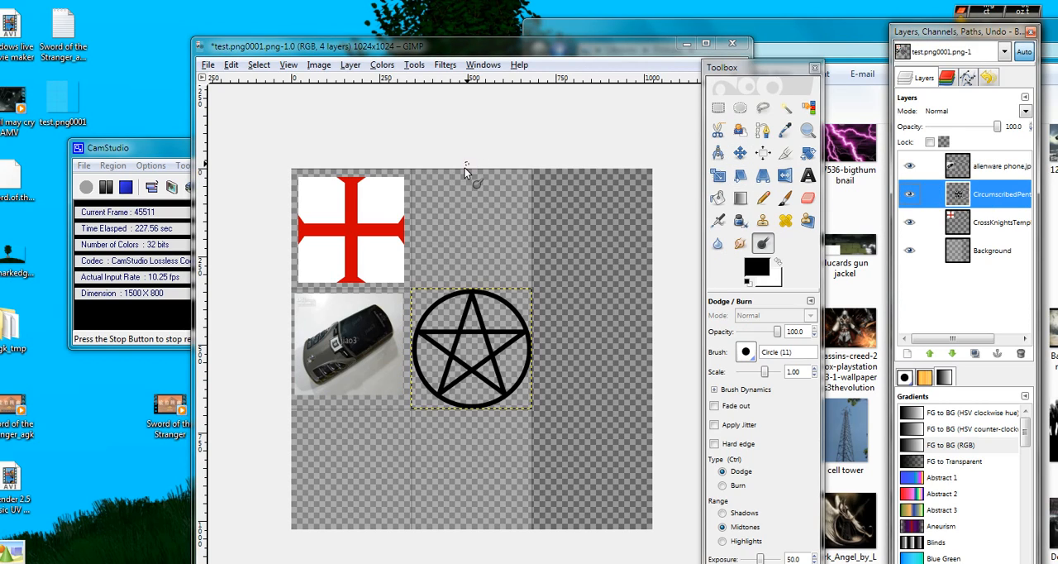
{"action": "right_click", "coordinate": [1000, 193]}
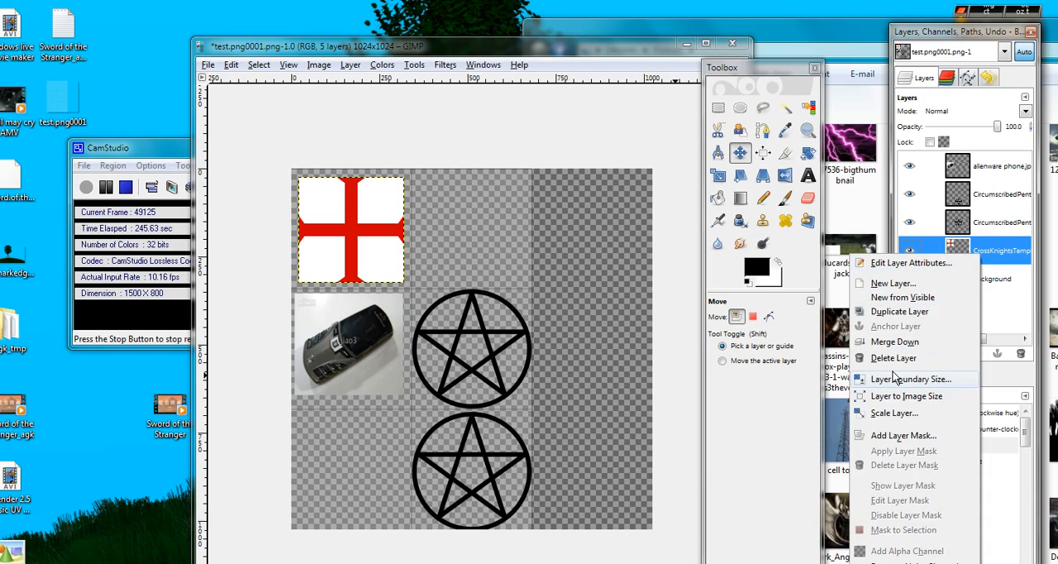
{"action": "left_click", "coordinate": [900, 312]}
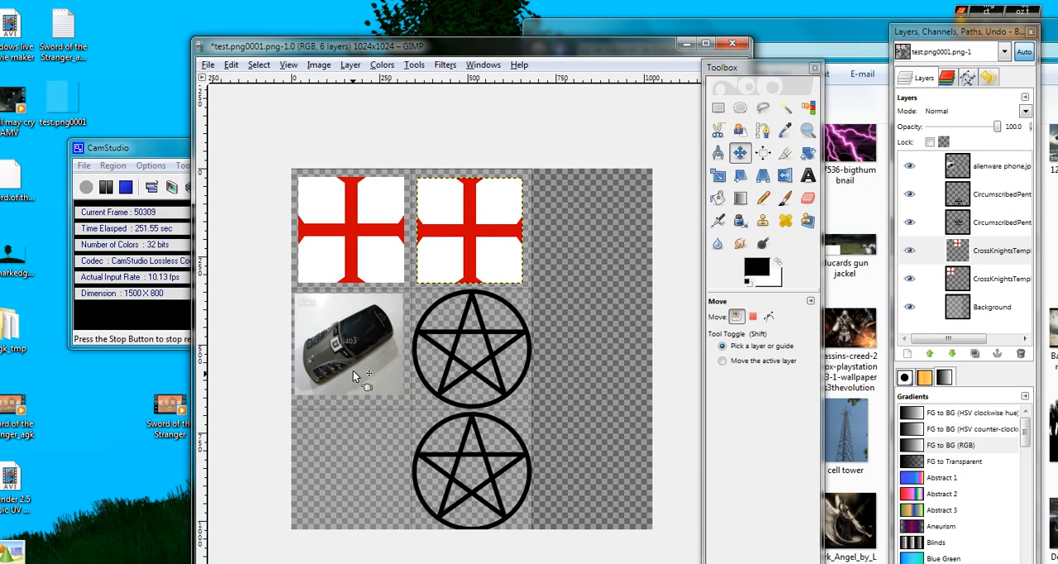
{"action": "left_click", "coordinate": [984, 166]}
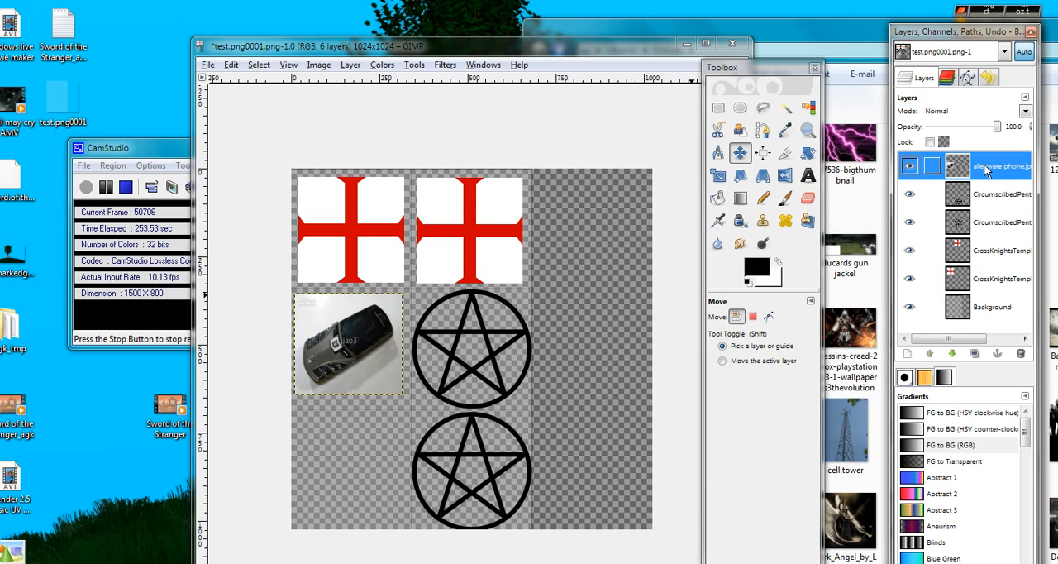
{"action": "right_click", "coordinate": [983, 166]}
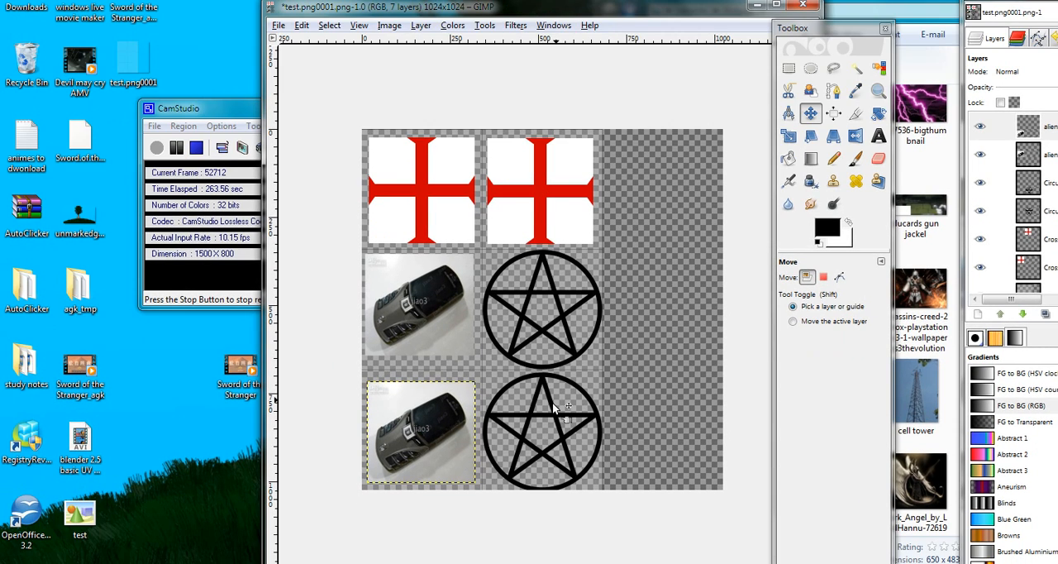
{"action": "mouse_move", "coordinate": [446, 194]}
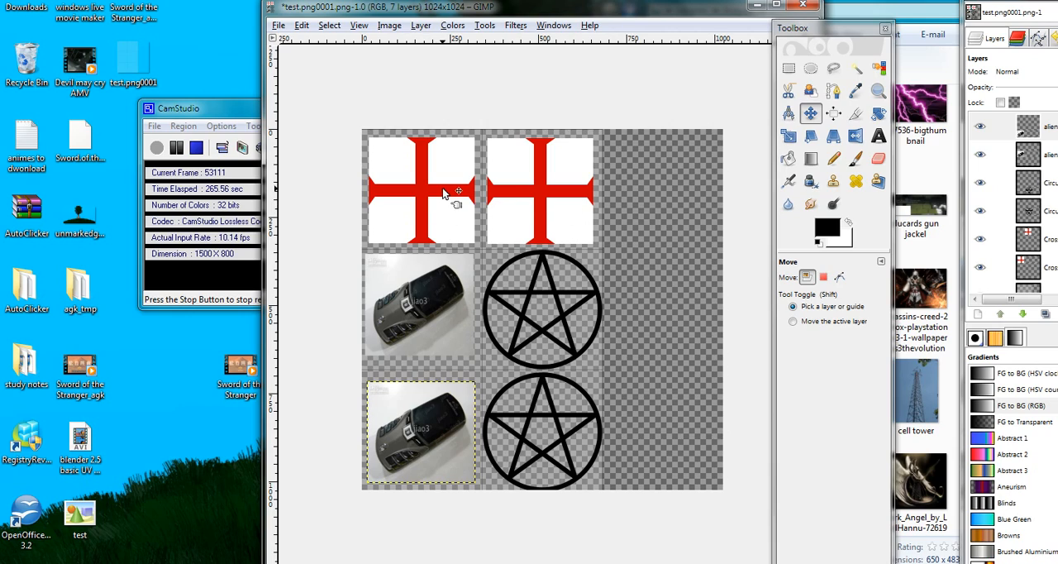
{"action": "mouse_move", "coordinate": [562, 238]}
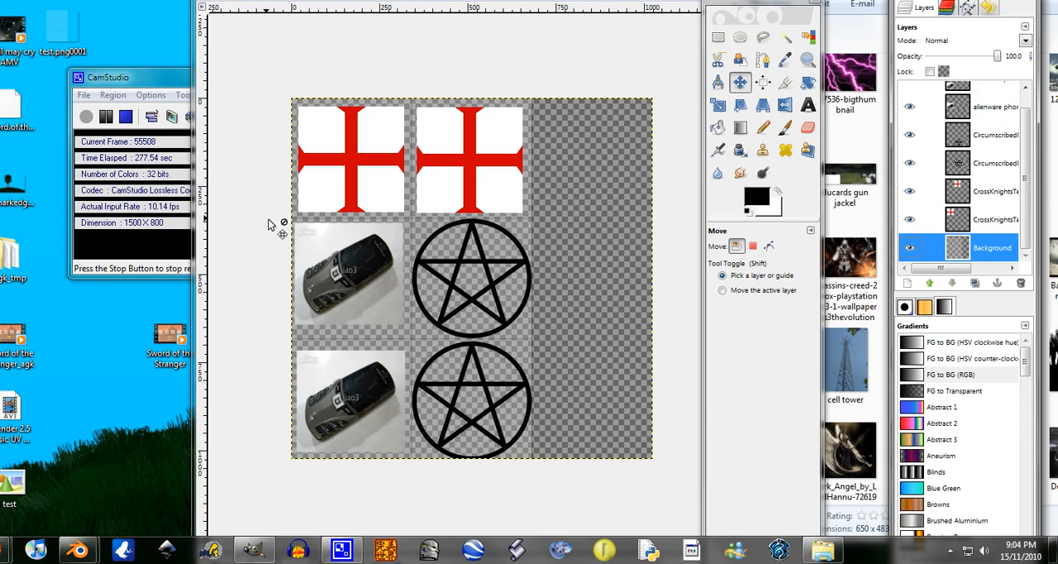
Step: Delete the Background layer and save the texture image with File > Save
{"action": "right_click", "coordinate": [991, 247]}
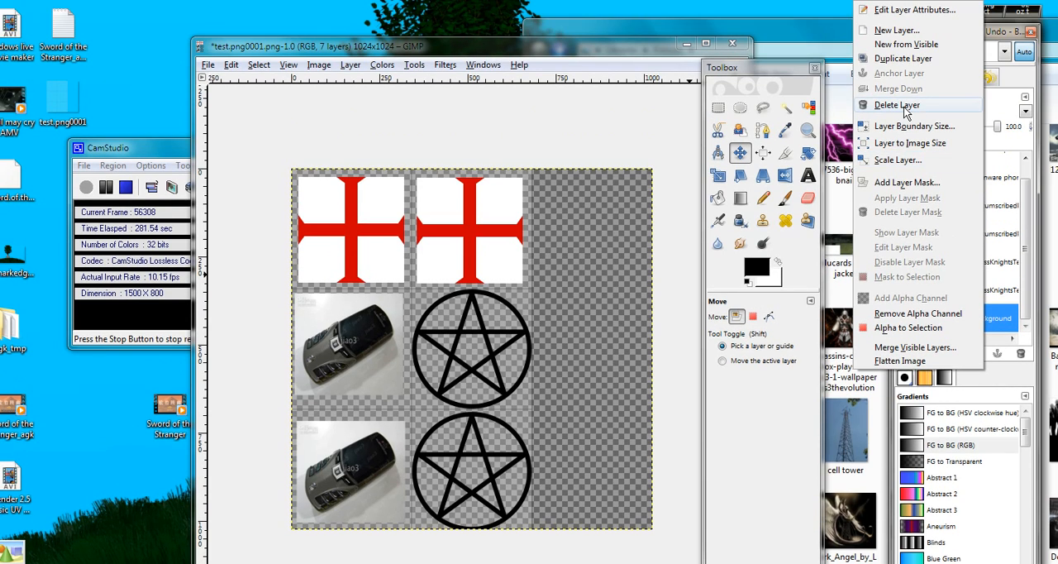
{"action": "mouse_move", "coordinate": [897, 104]}
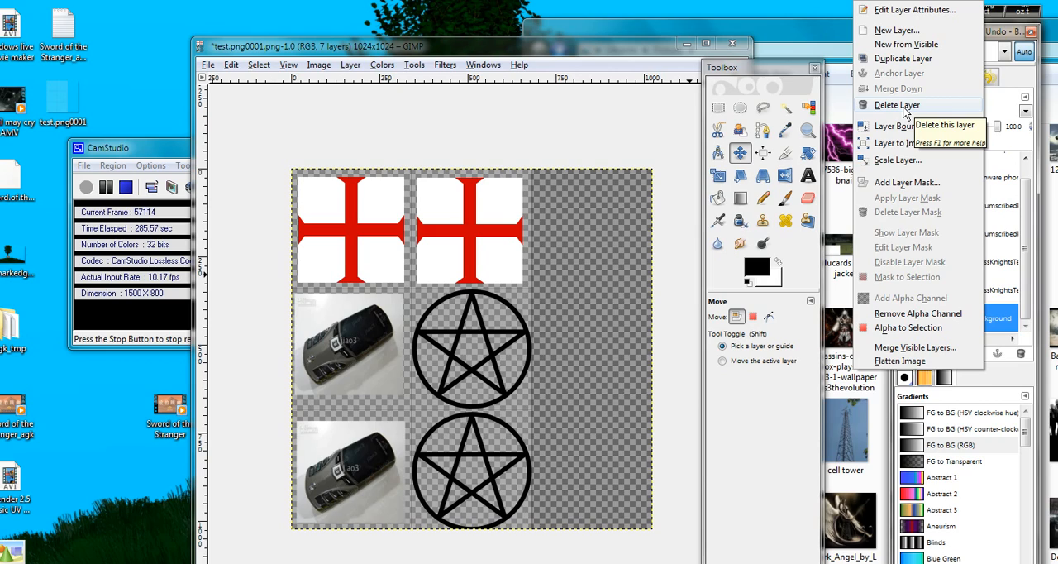
{"action": "left_click", "coordinate": [896, 104]}
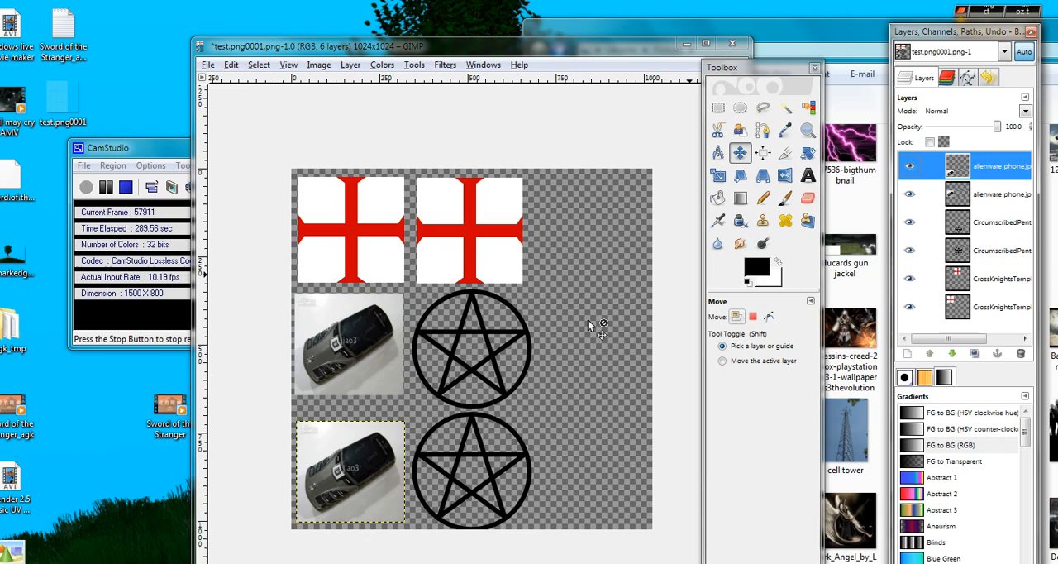
{"action": "mouse_move", "coordinate": [562, 331]}
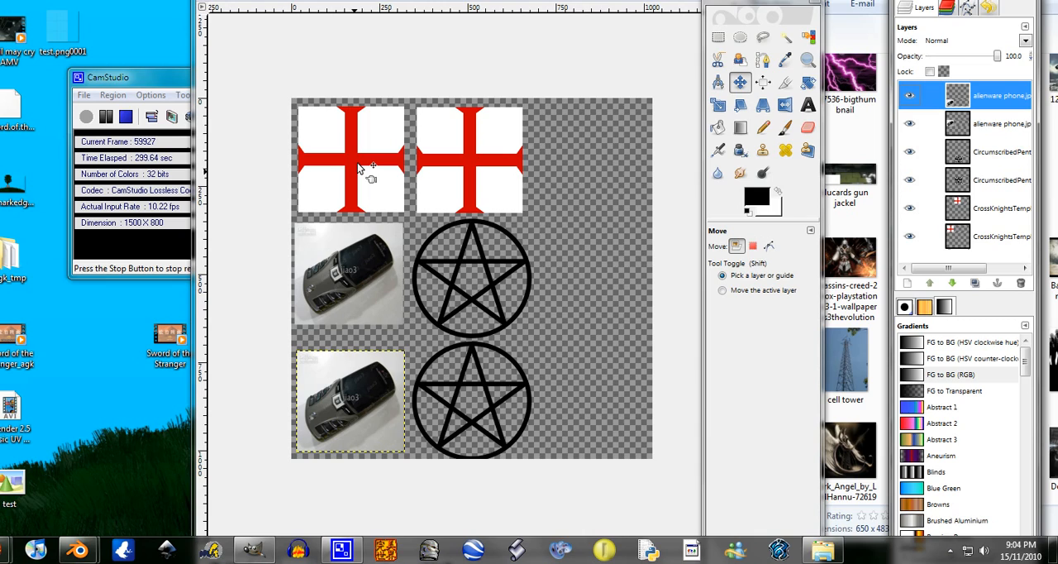
{"action": "left_click", "coordinate": [283, 65]}
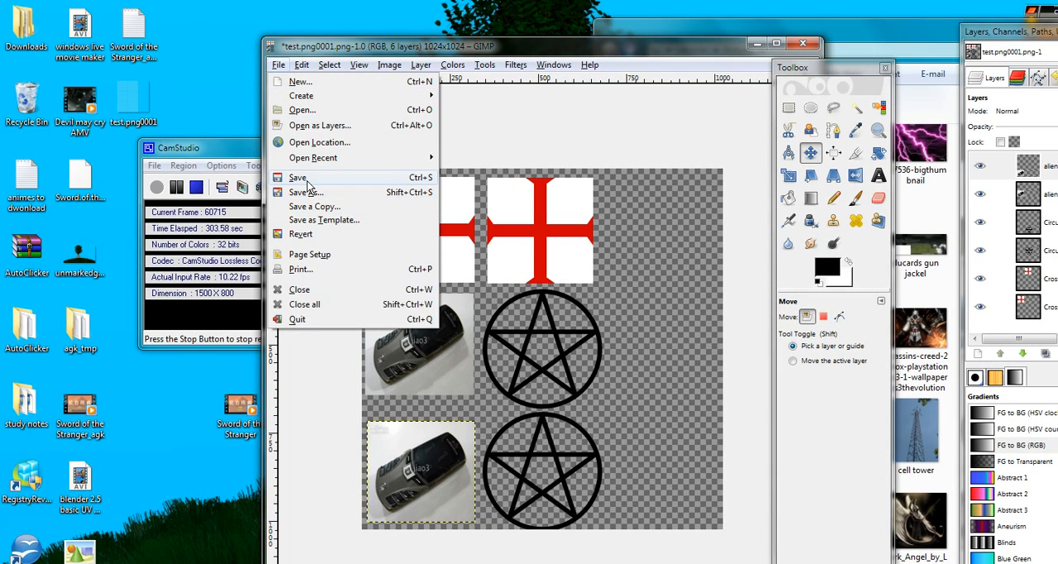
{"action": "left_click", "coordinate": [296, 176]}
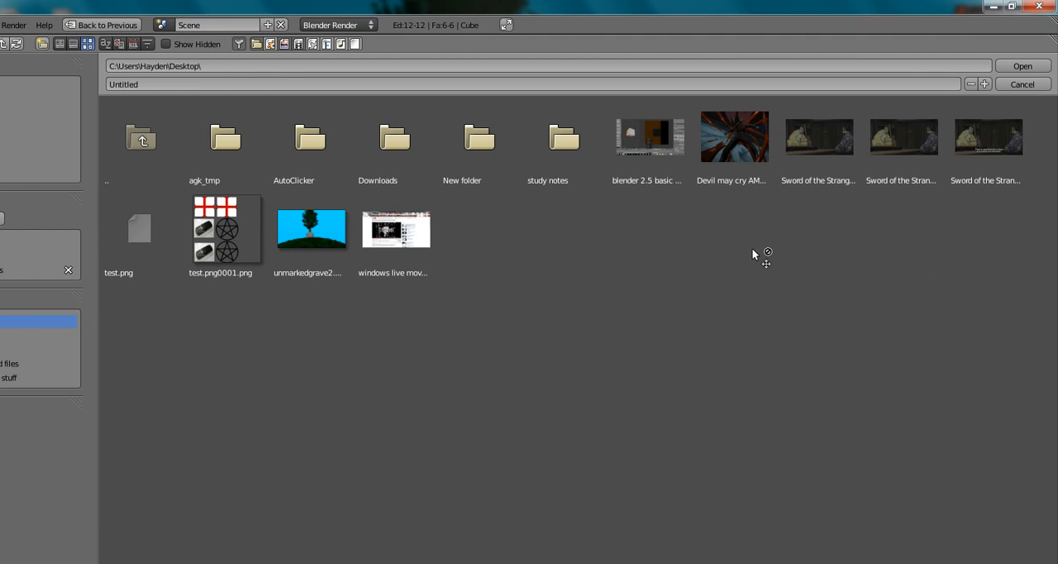
Step: Open test.png0001.png from the Desktop in the UV/Image Editor
{"action": "left_click", "coordinate": [228, 229]}
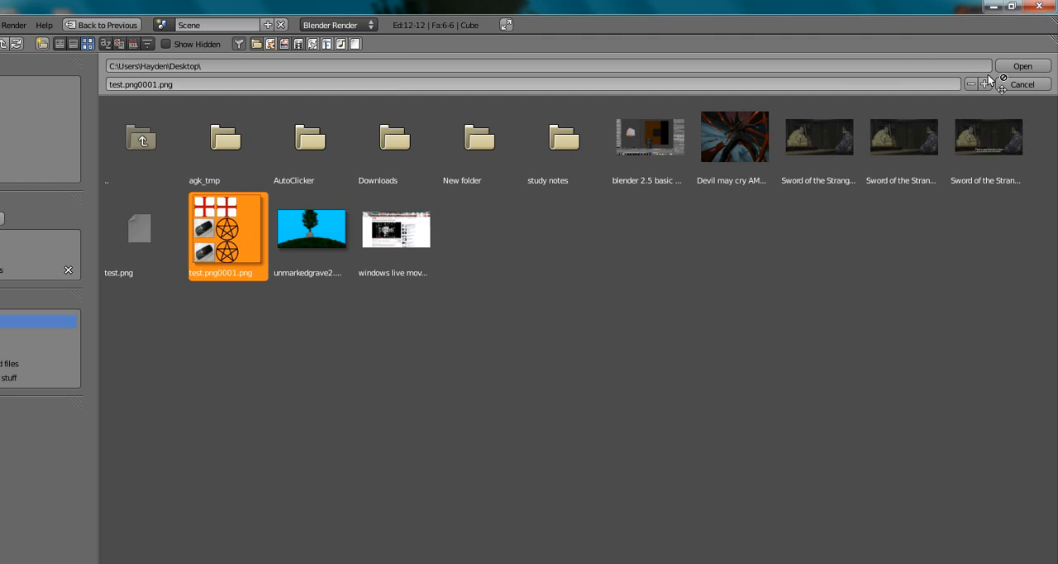
{"action": "left_click", "coordinate": [1022, 66]}
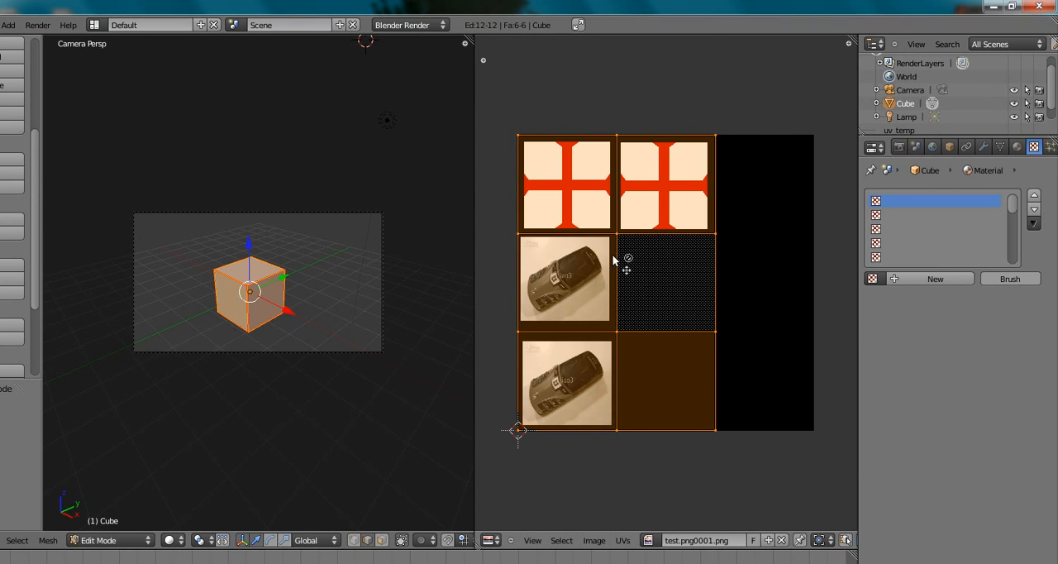
{"action": "mouse_move", "coordinate": [575, 374]}
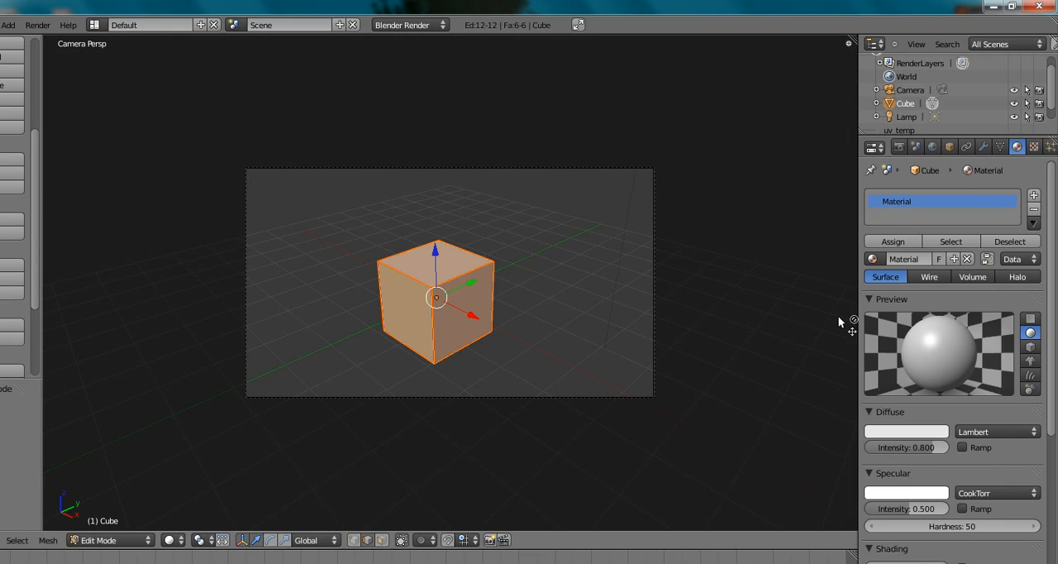
{"action": "mouse_move", "coordinate": [909, 346]}
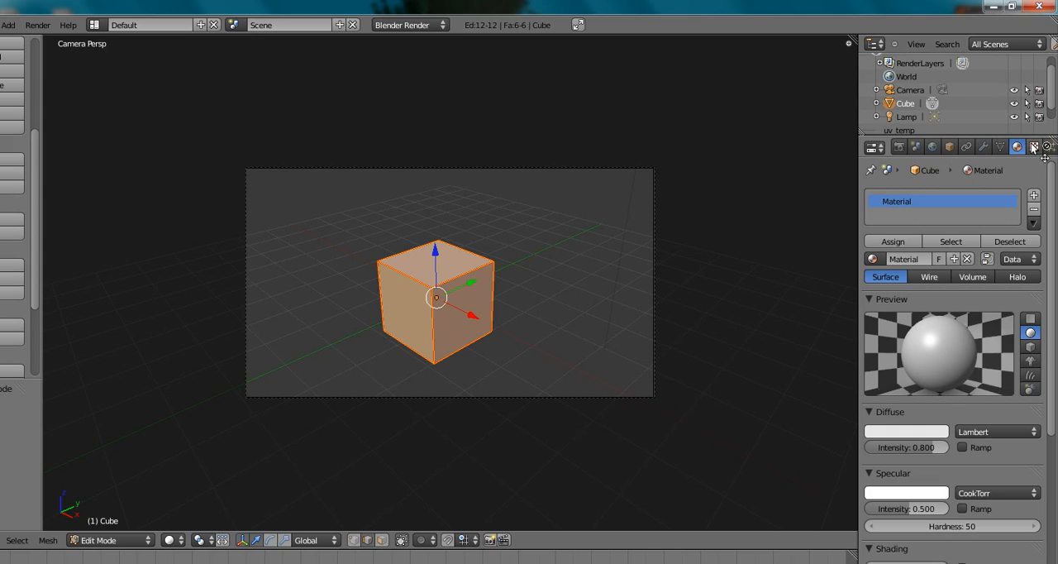
Step: Switch the Properties editor to the material's Texture tab with its empty slot list
{"action": "left_click", "coordinate": [1033, 146]}
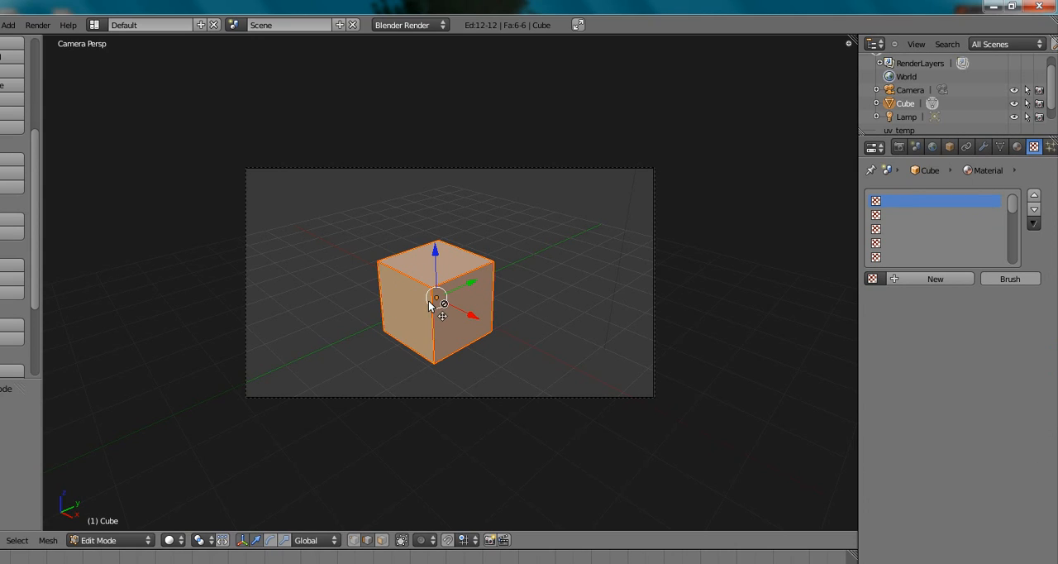
Step: Add an Image texture using test.png0001.png, mapped by UV coordinates on the UVTex layer
{"action": "left_click", "coordinate": [874, 279]}
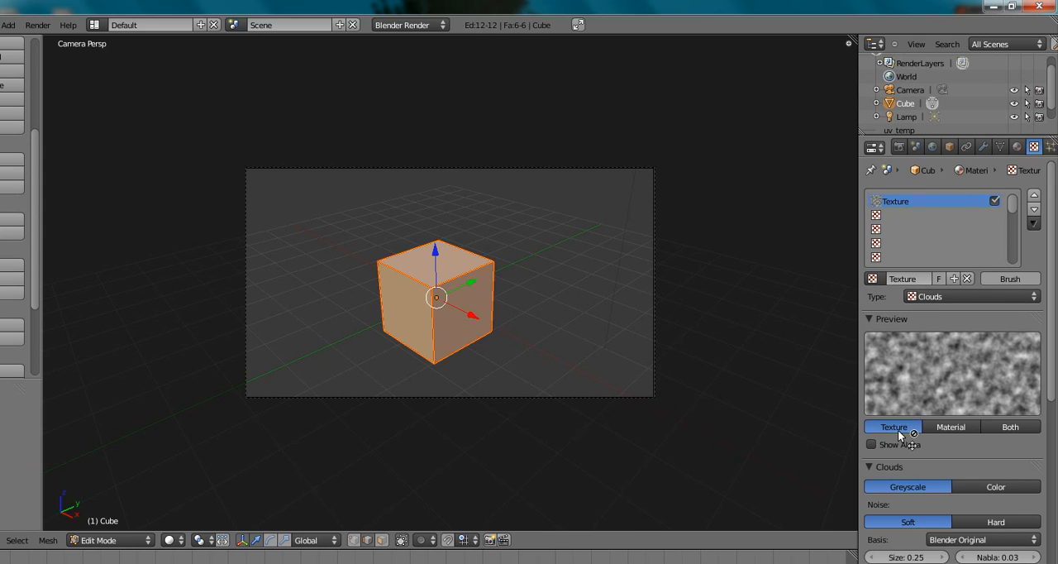
{"action": "left_click", "coordinate": [971, 296]}
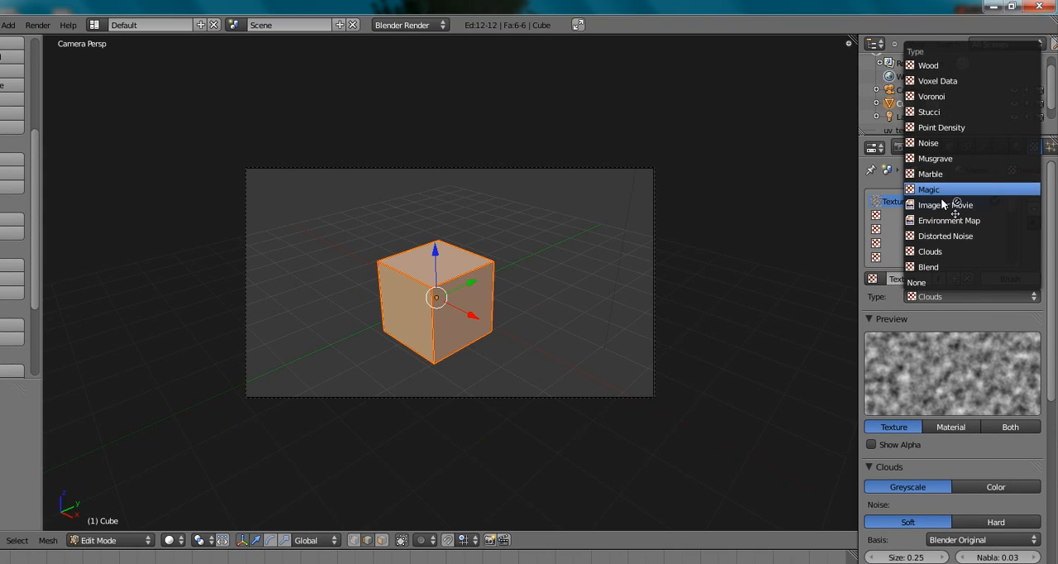
{"action": "left_click", "coordinate": [946, 204]}
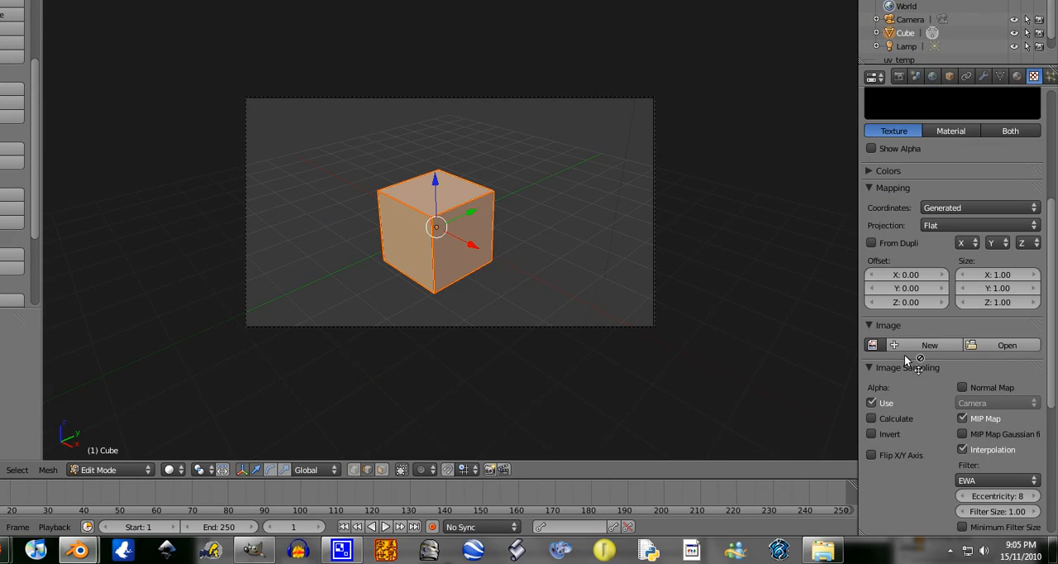
{"action": "left_click", "coordinate": [872, 344]}
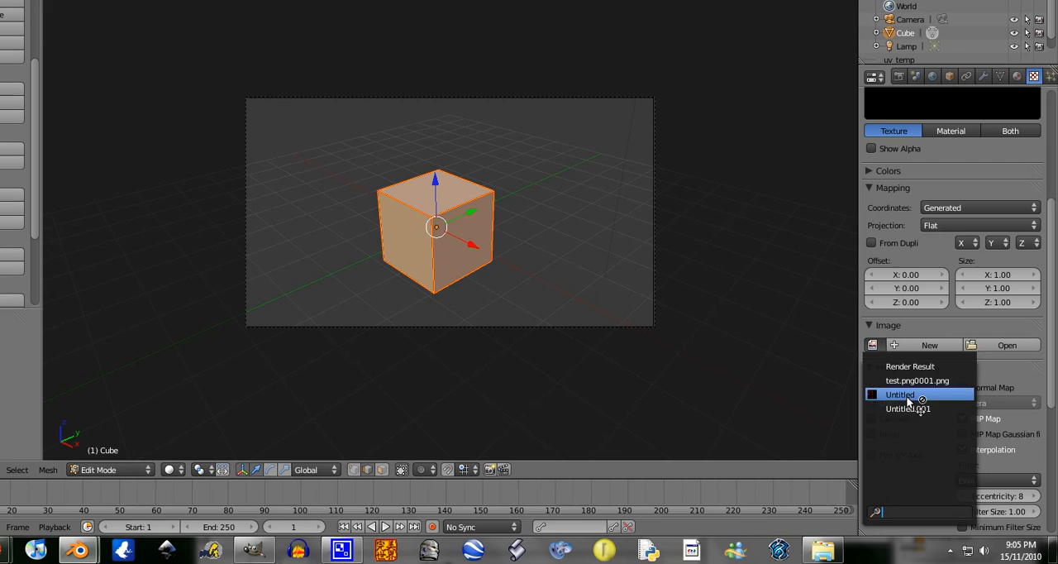
{"action": "left_click", "coordinate": [916, 380]}
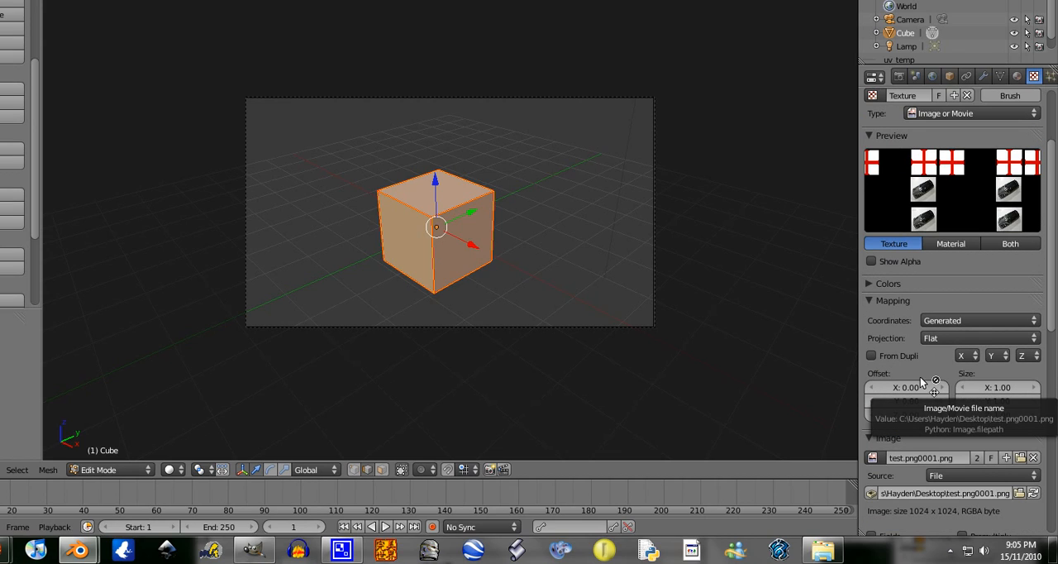
{"action": "left_click", "coordinate": [978, 320]}
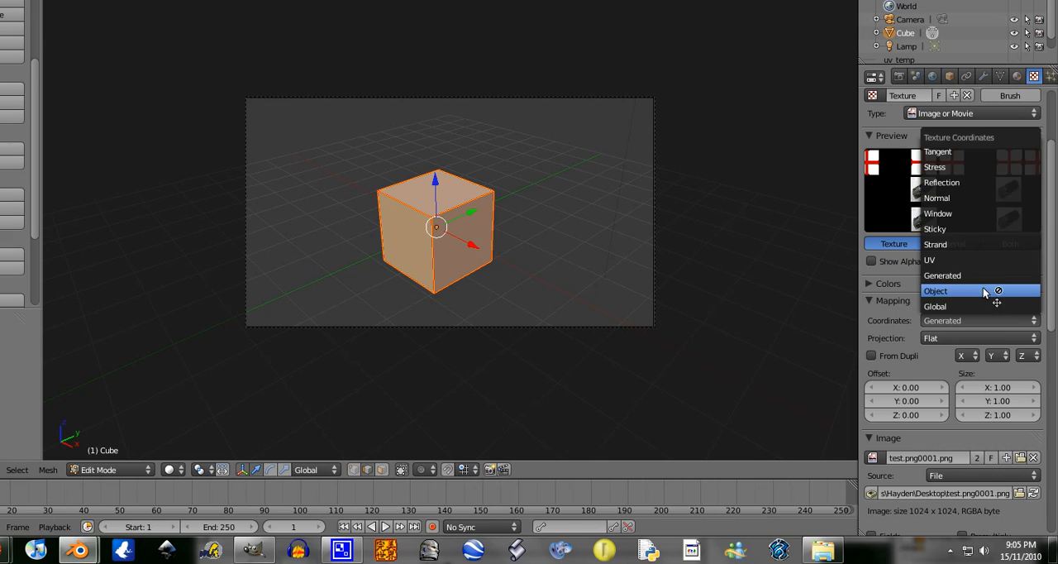
{"action": "left_click", "coordinate": [930, 261]}
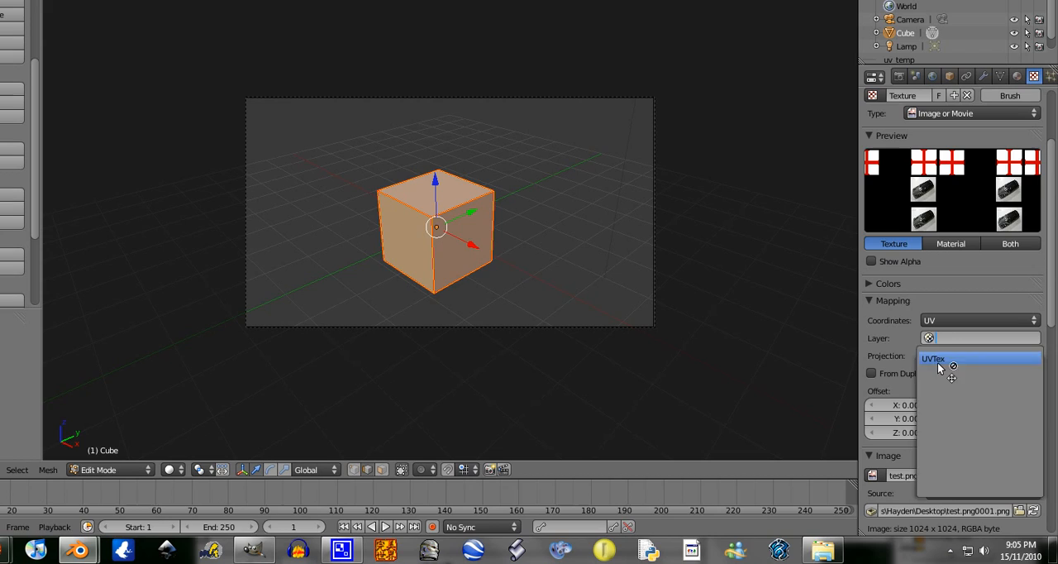
{"action": "left_click", "coordinate": [938, 367]}
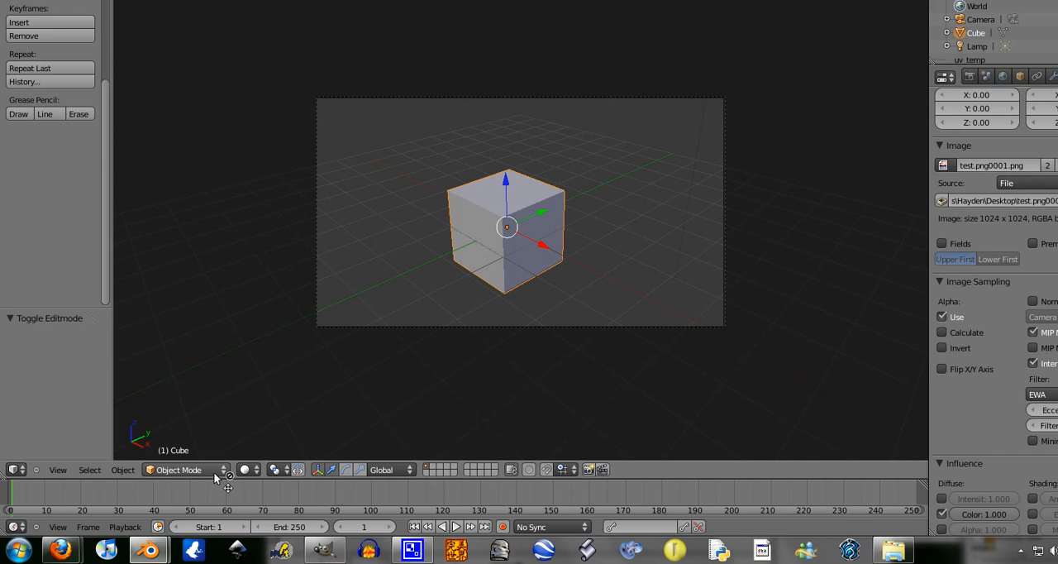
Step: Switch the 3D viewport shading to Textured
{"action": "left_click", "coordinate": [274, 469]}
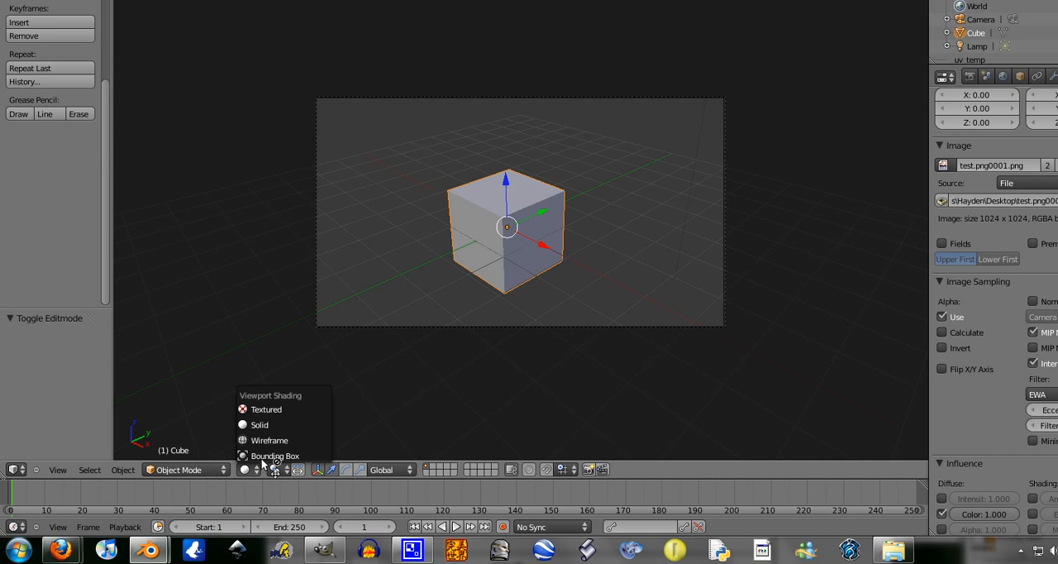
{"action": "left_click", "coordinate": [265, 409]}
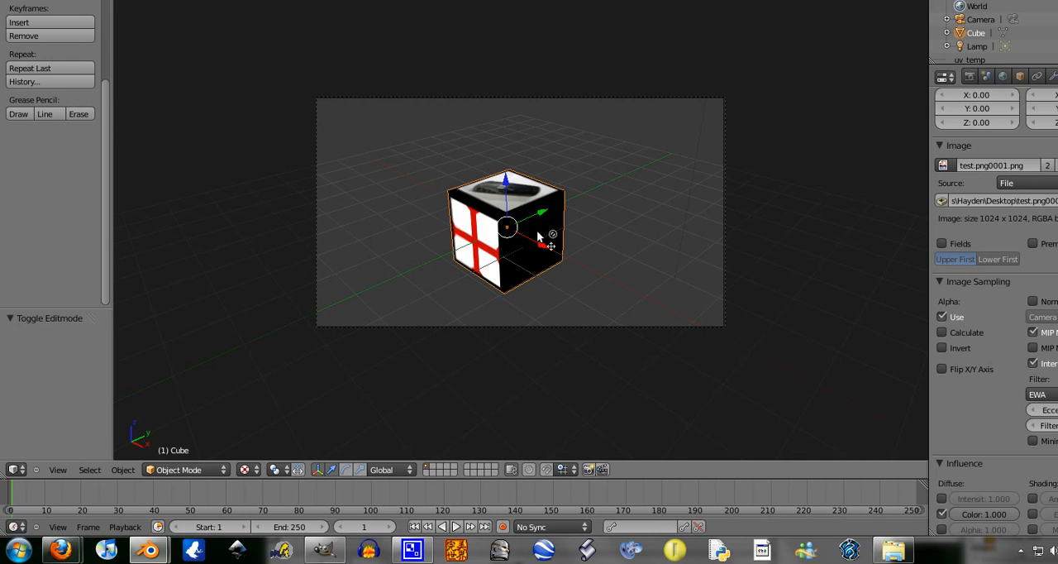
{"action": "mouse_move", "coordinate": [535, 253]}
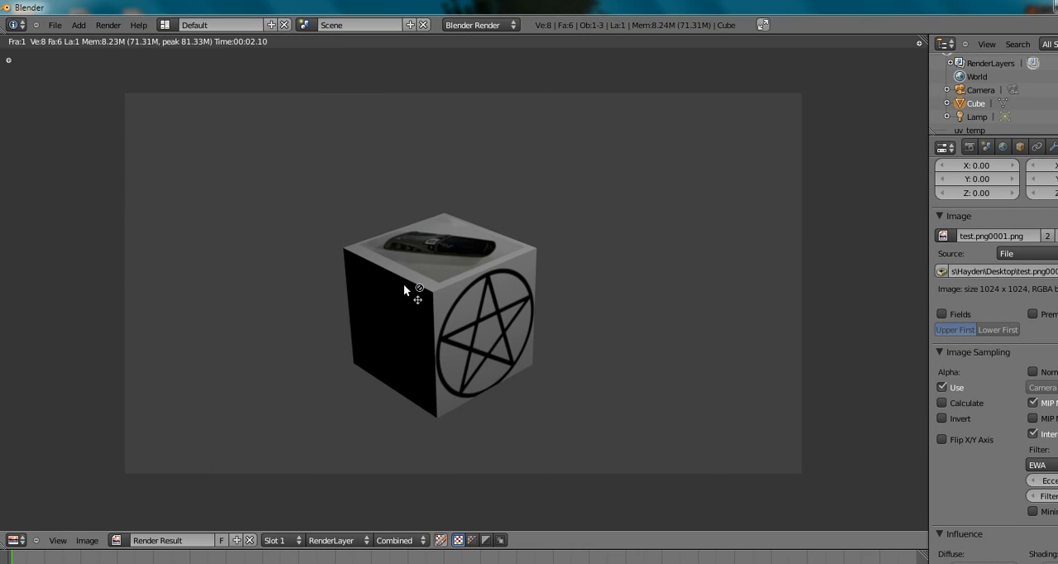
{"action": "mouse_move", "coordinate": [504, 295]}
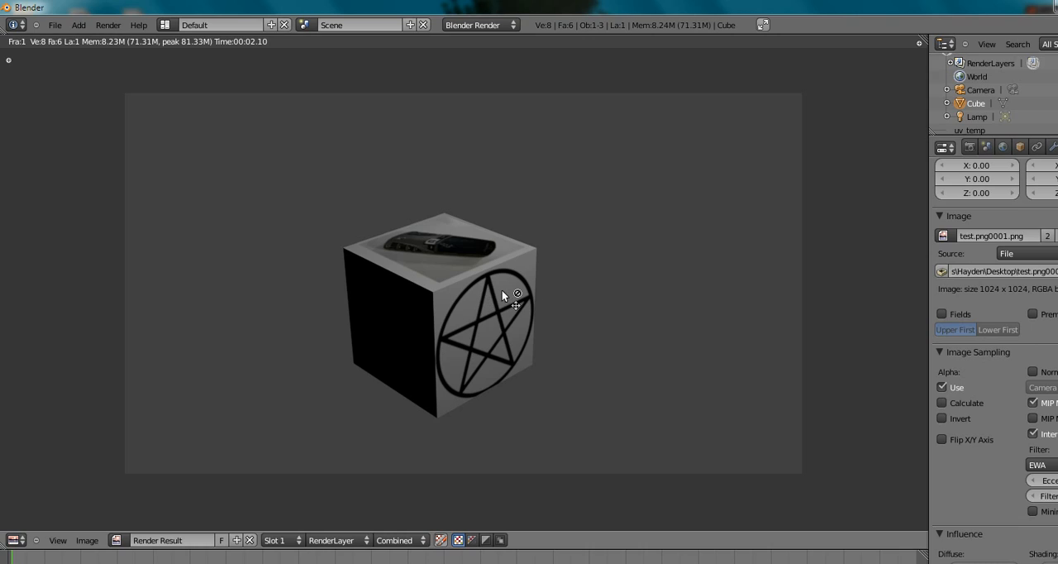
{"action": "mouse_move", "coordinate": [459, 396]}
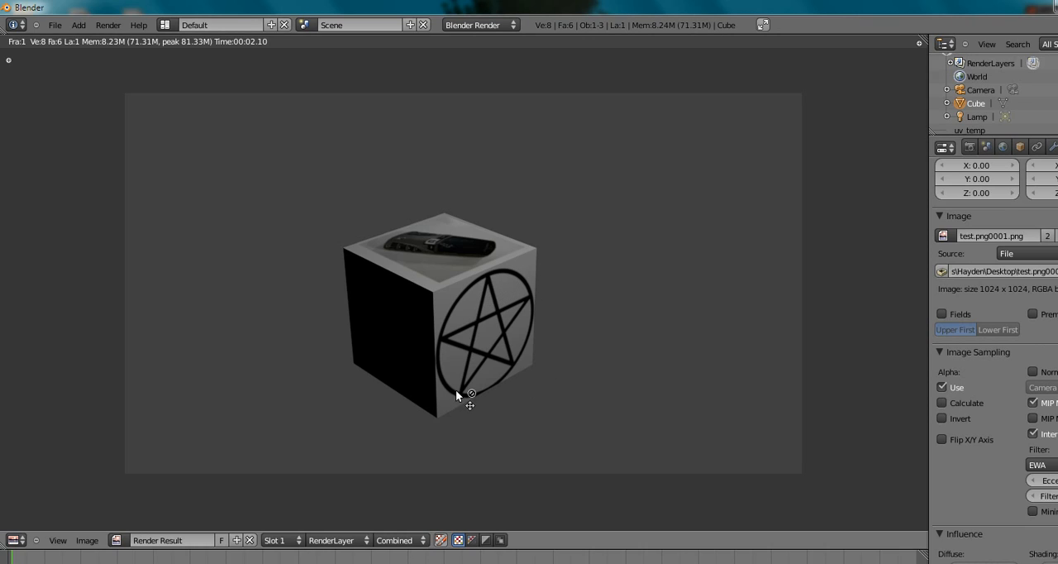
{"action": "mouse_move", "coordinate": [511, 339]}
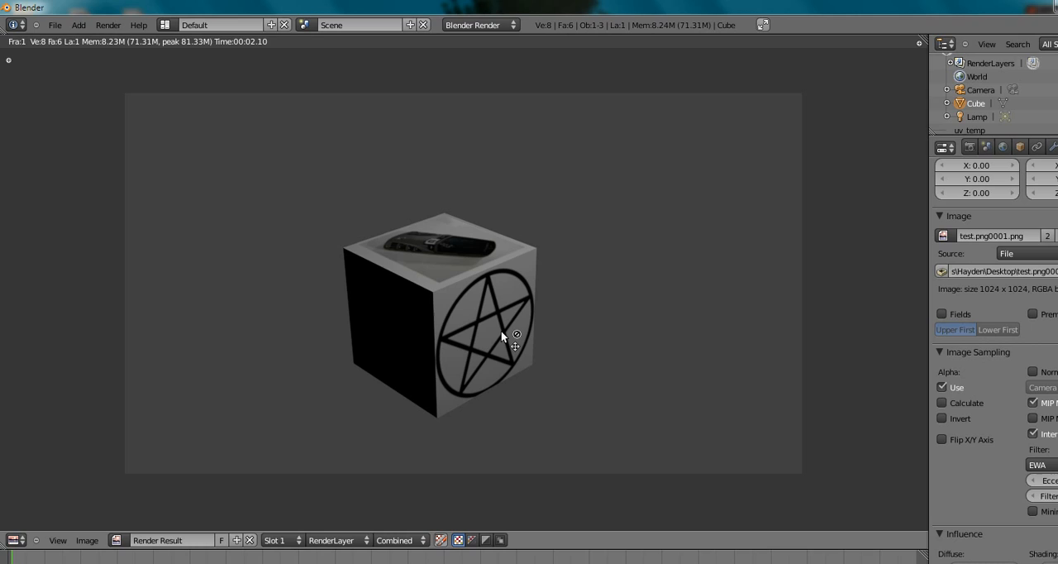
{"action": "mouse_move", "coordinate": [471, 324]}
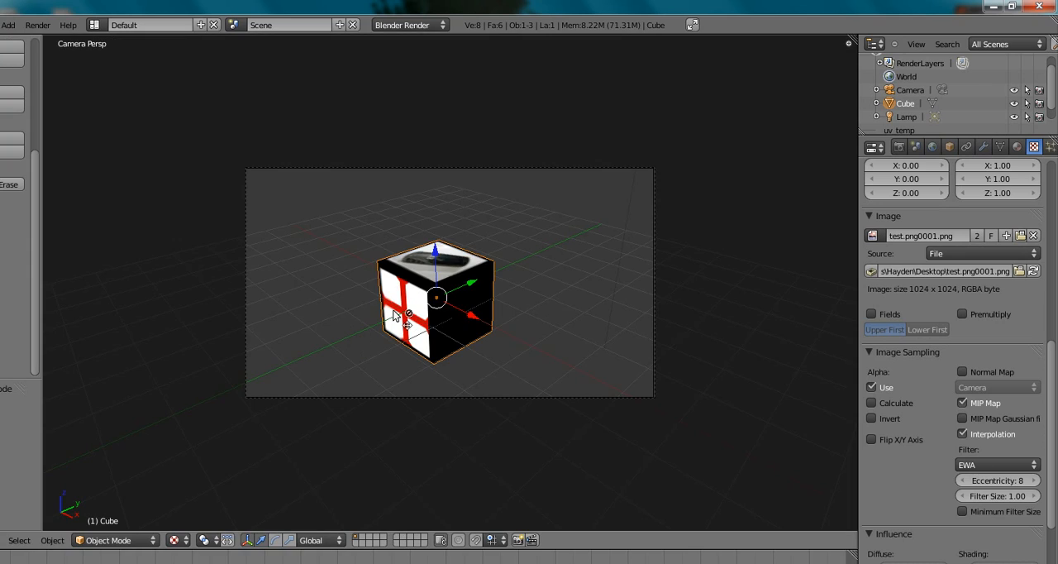
{"action": "mouse_move", "coordinate": [413, 230]}
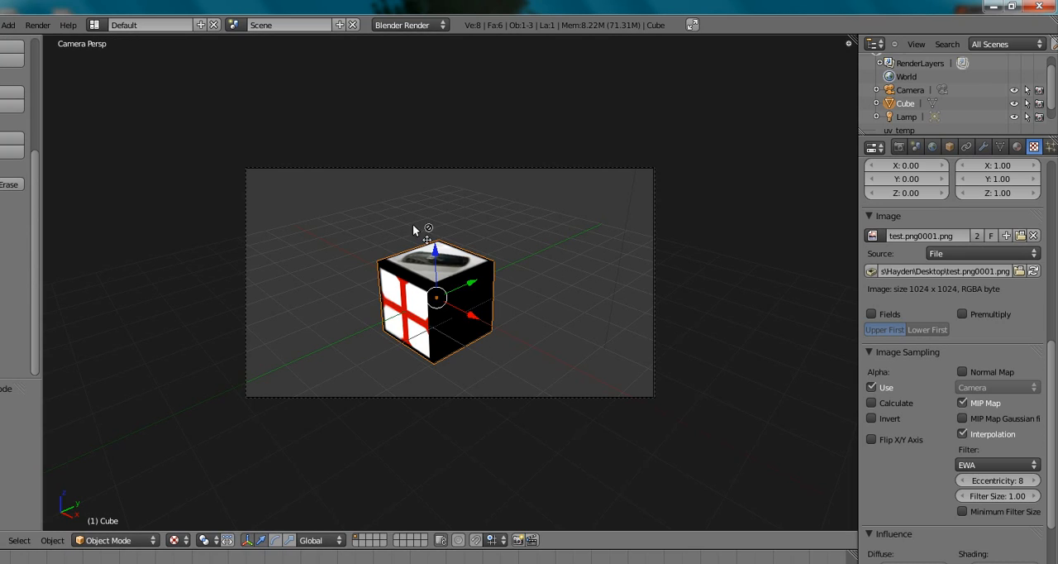
Step: Create a Wood texture in an empty slot with Tri waves and Hard noise
{"action": "left_click", "coordinate": [1017, 146]}
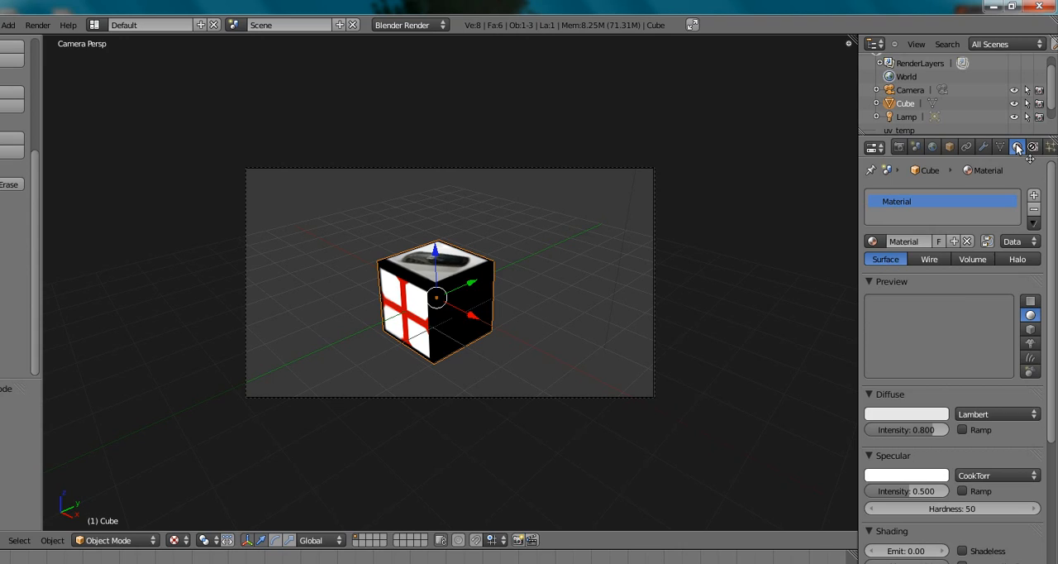
{"action": "left_click", "coordinate": [1032, 146]}
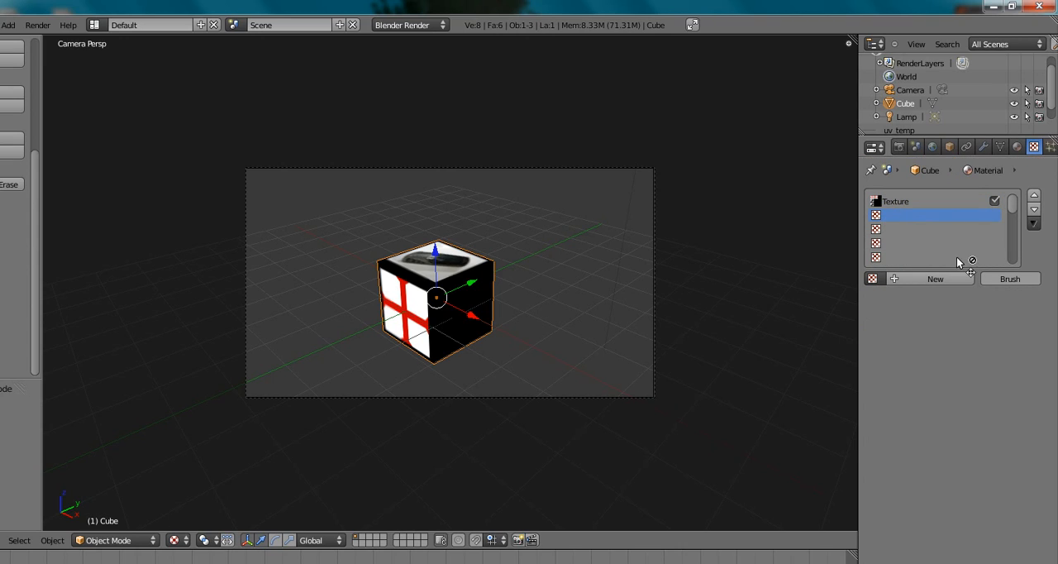
{"action": "left_click", "coordinate": [935, 279]}
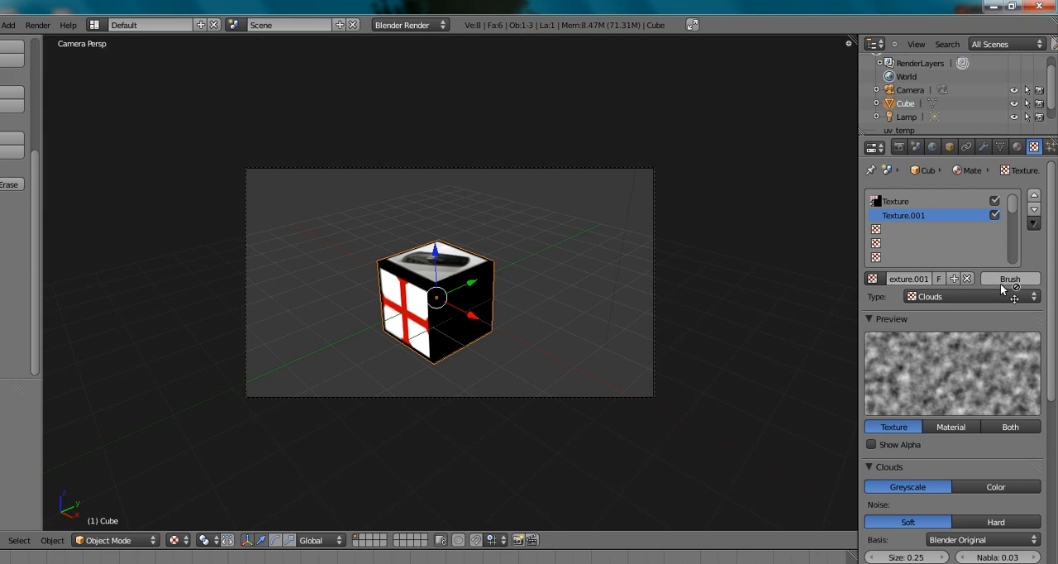
{"action": "left_click", "coordinate": [966, 296]}
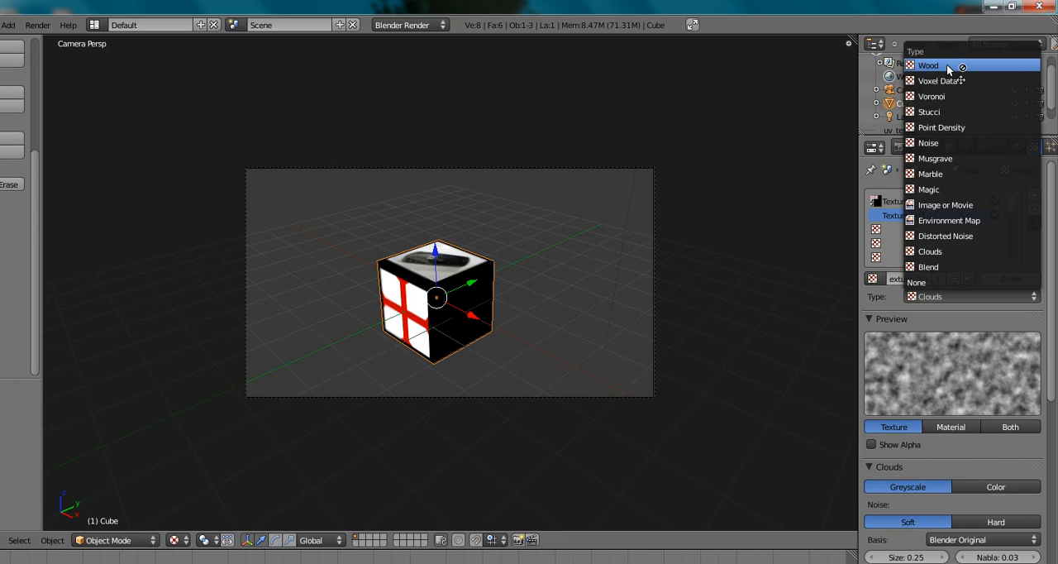
{"action": "left_click", "coordinate": [928, 65]}
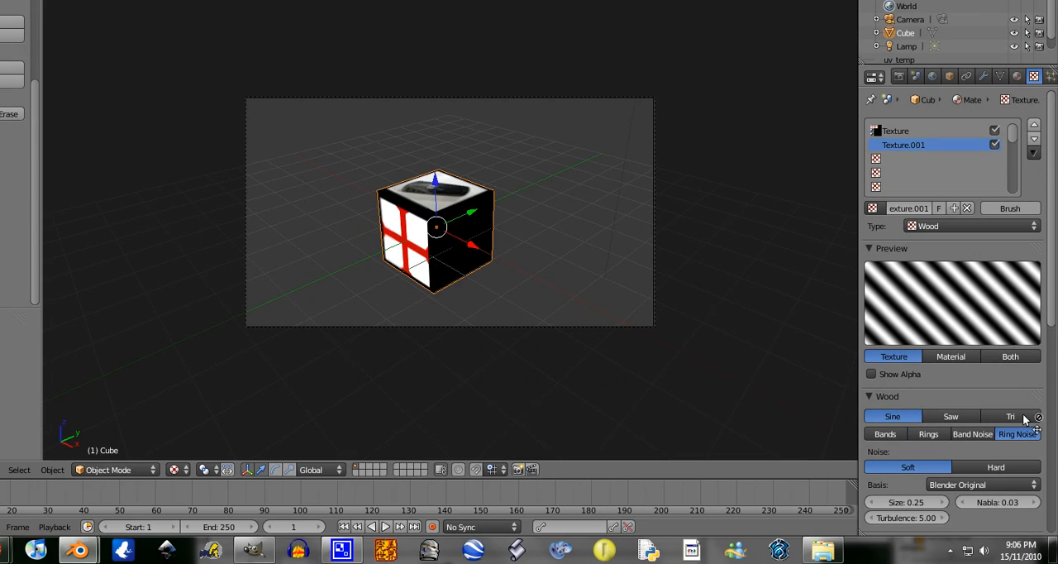
{"action": "left_click", "coordinate": [1010, 416]}
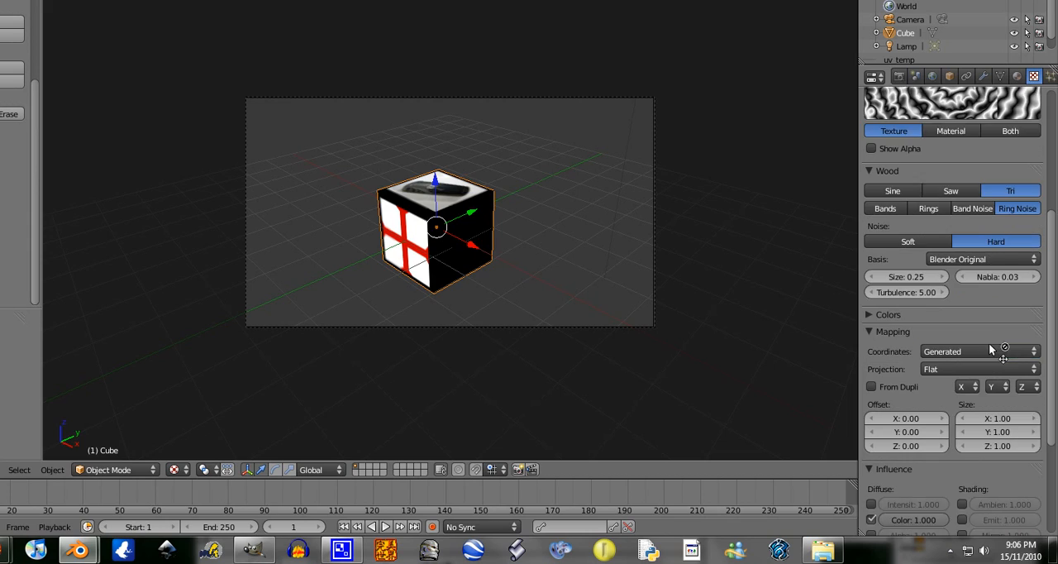
{"action": "scroll", "scroll_direction": "down", "scroll_amount": 3}
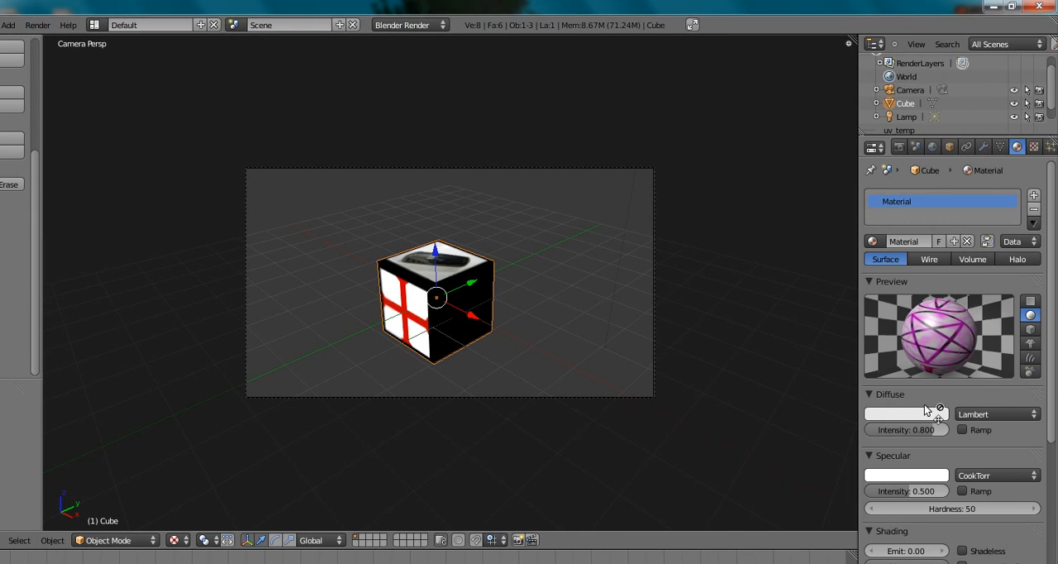
Step: Pick red as the material's diffuse colour from the colour wheel
{"action": "left_click", "coordinate": [905, 413]}
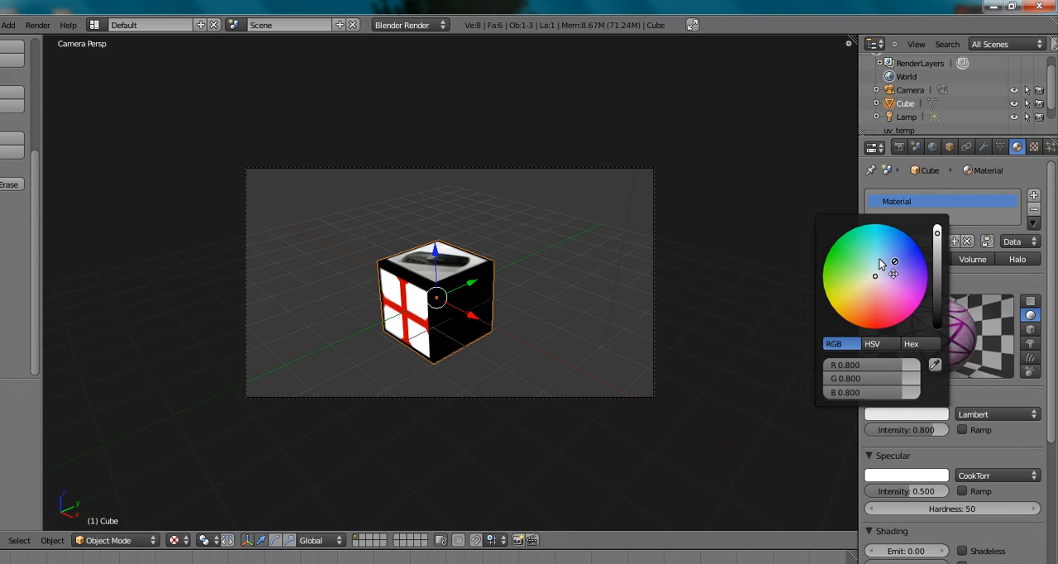
{"action": "left_click", "coordinate": [912, 239]}
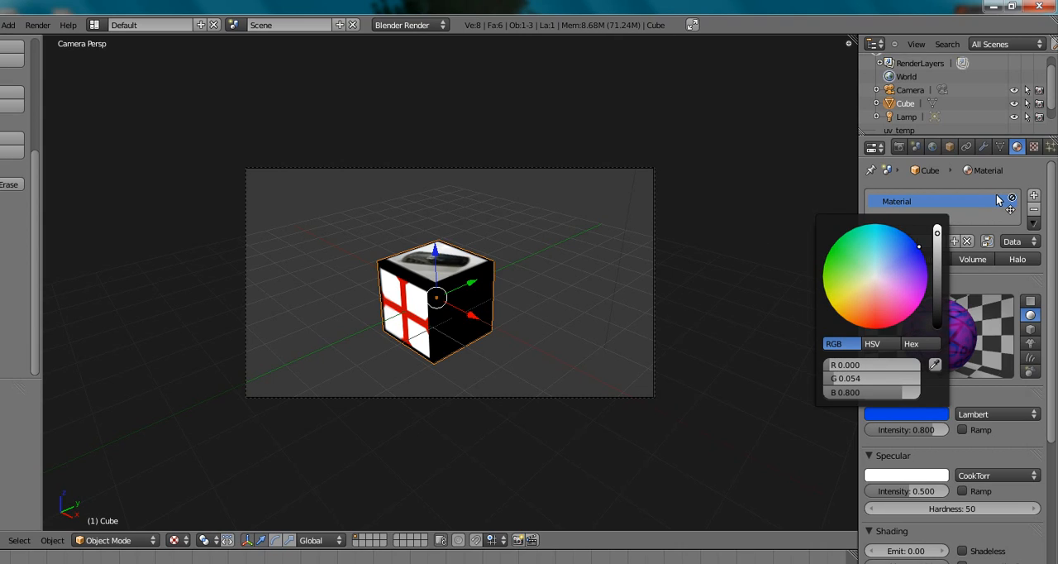
{"action": "left_click", "coordinate": [911, 314]}
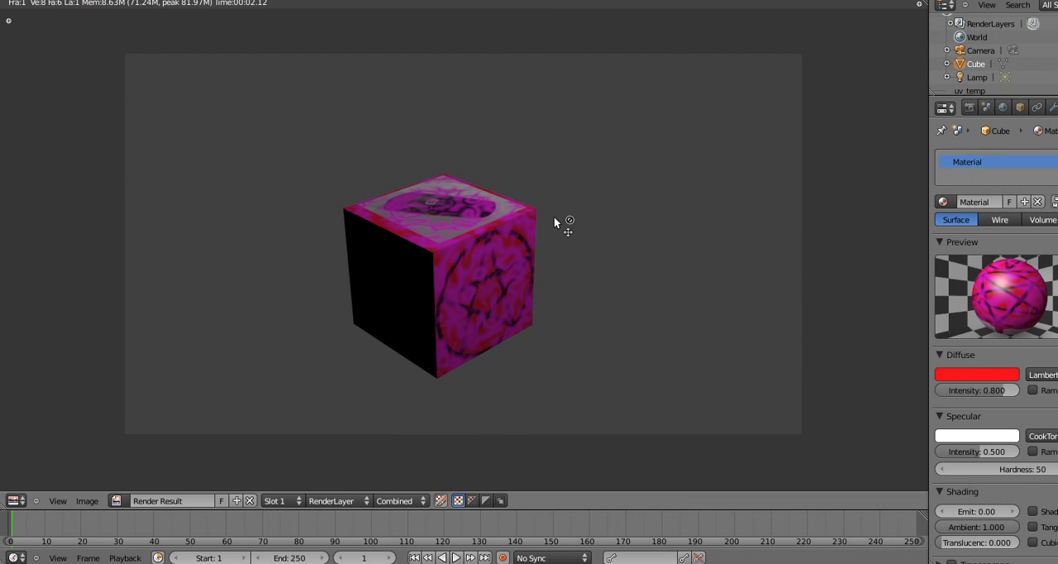
{"action": "mouse_move", "coordinate": [613, 288]}
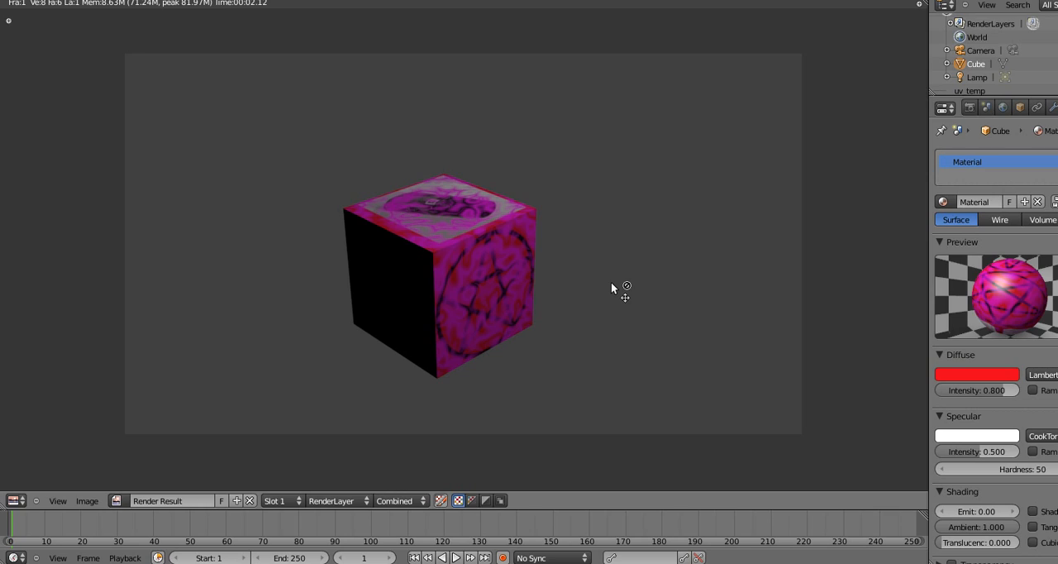
{"action": "mouse_move", "coordinate": [469, 313]}
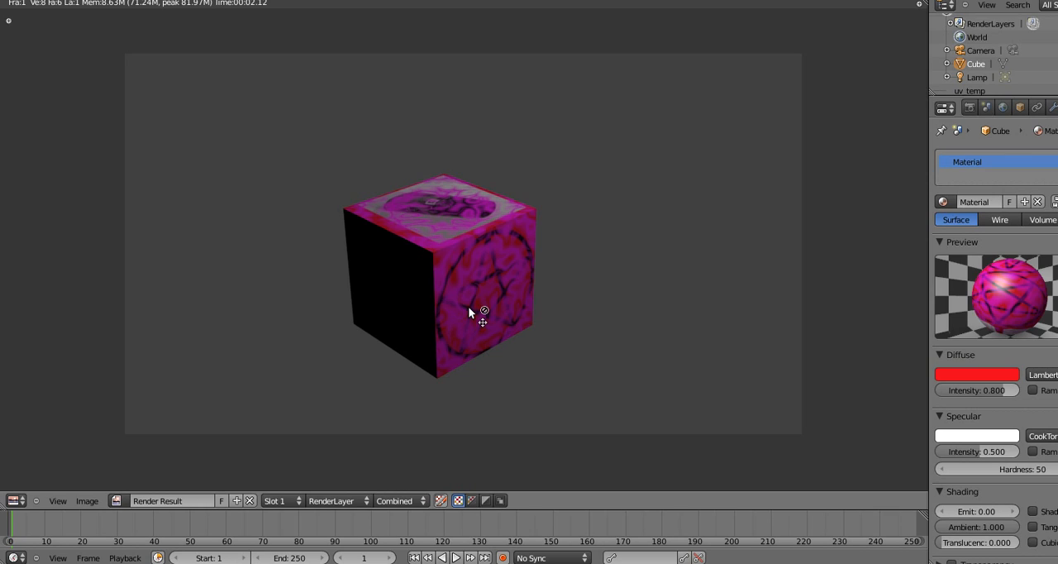
{"action": "mouse_move", "coordinate": [443, 189]}
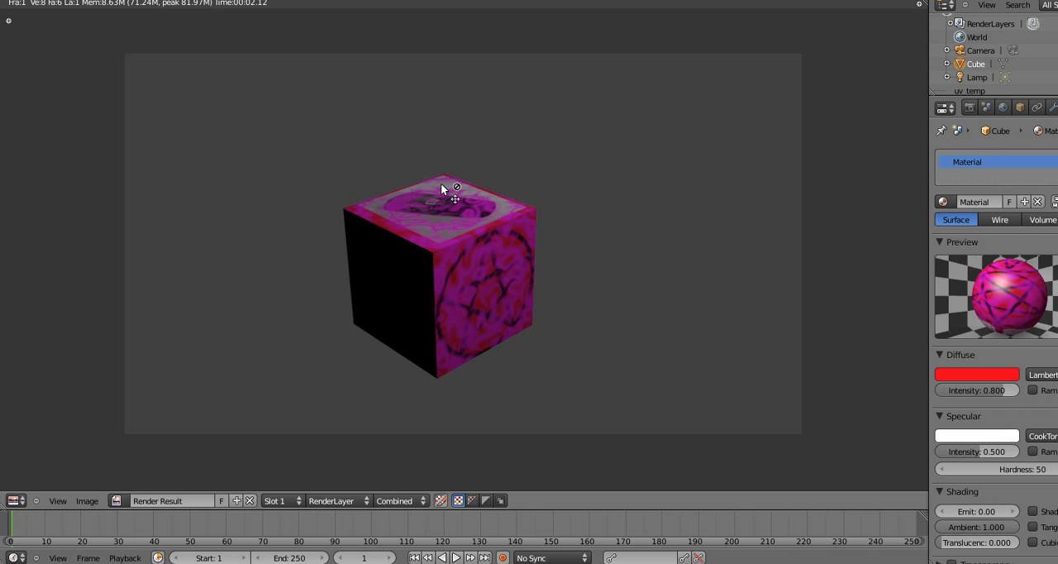
{"action": "mouse_move", "coordinate": [469, 204]}
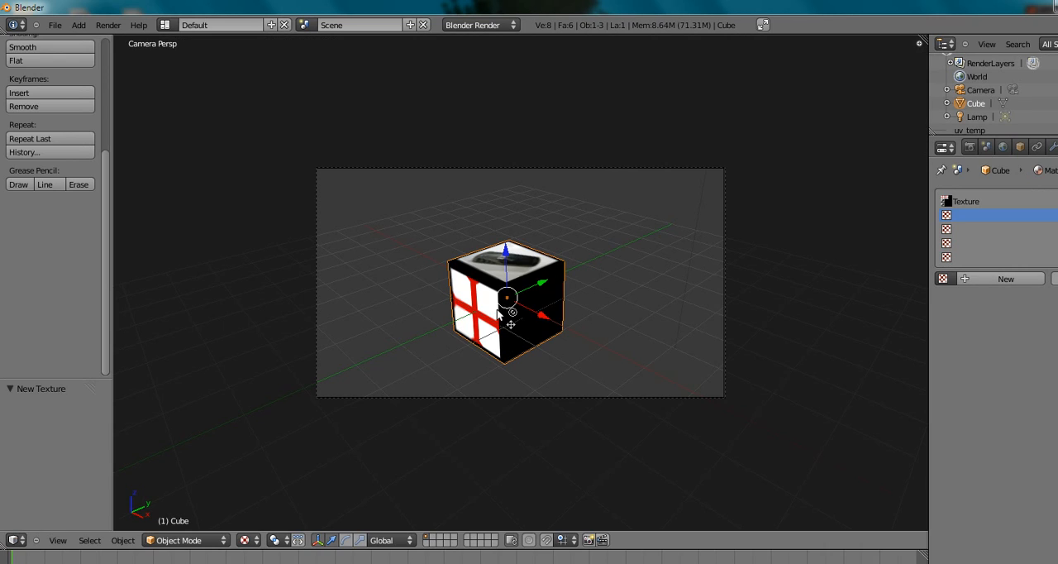
Step: Go through the Material tab to the Texture tab showing the UVTex image texture
{"action": "left_click", "coordinate": [1033, 147]}
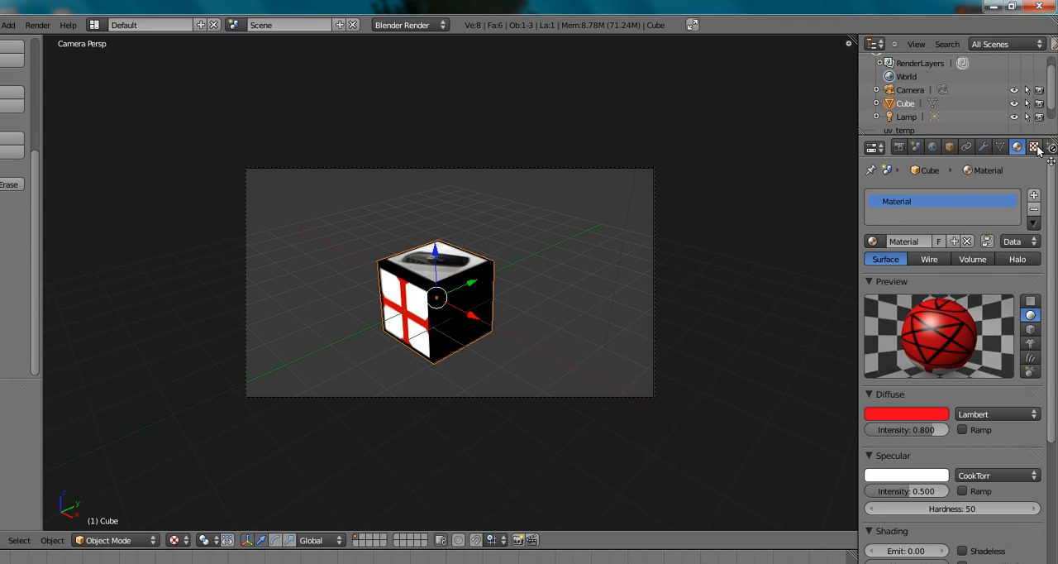
{"action": "left_click", "coordinate": [1033, 146]}
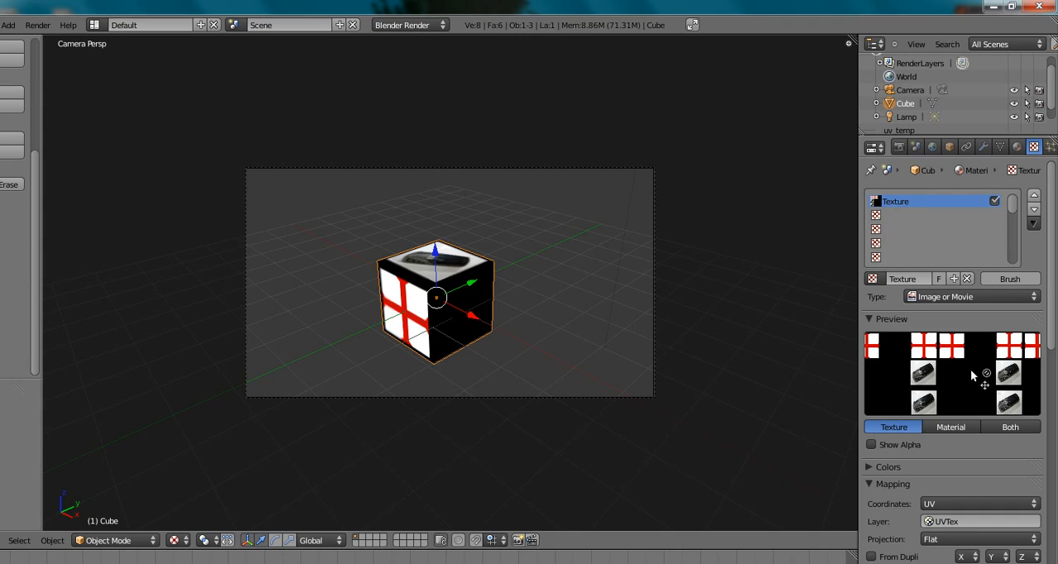
{"action": "mouse_move", "coordinate": [960, 409]}
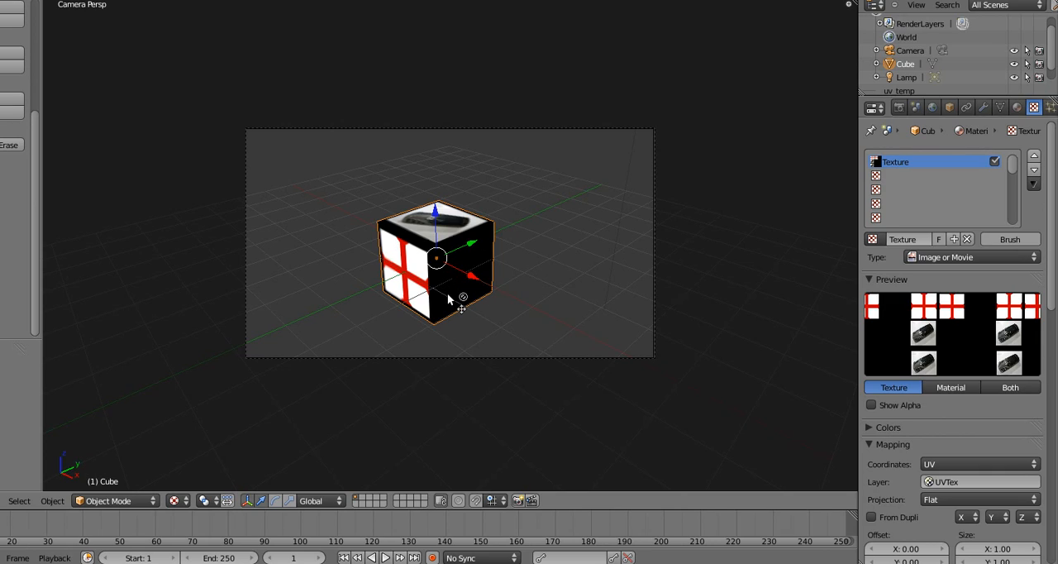
{"action": "mouse_move", "coordinate": [450, 300]}
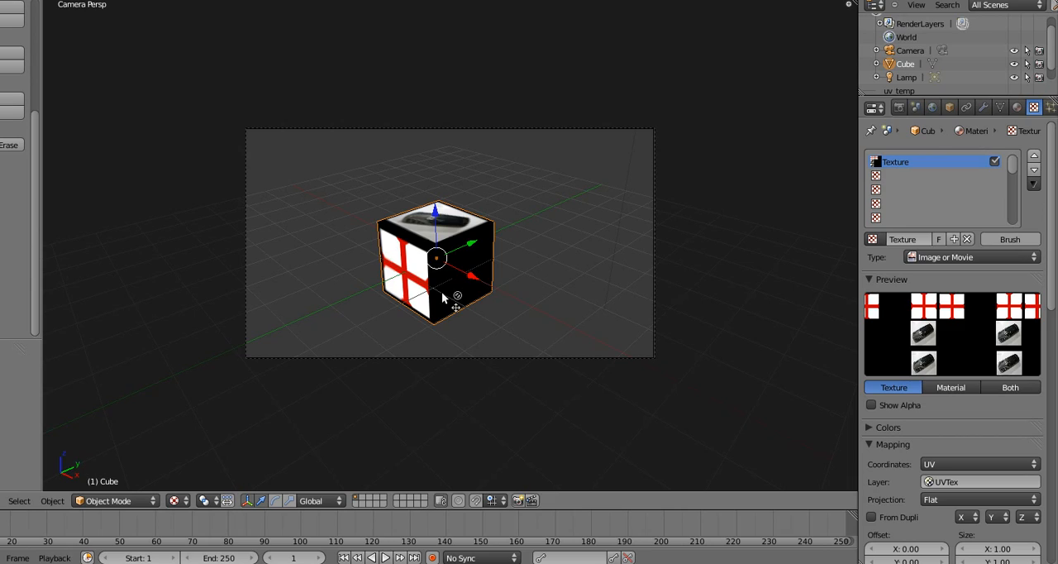
{"action": "mouse_move", "coordinate": [447, 304]}
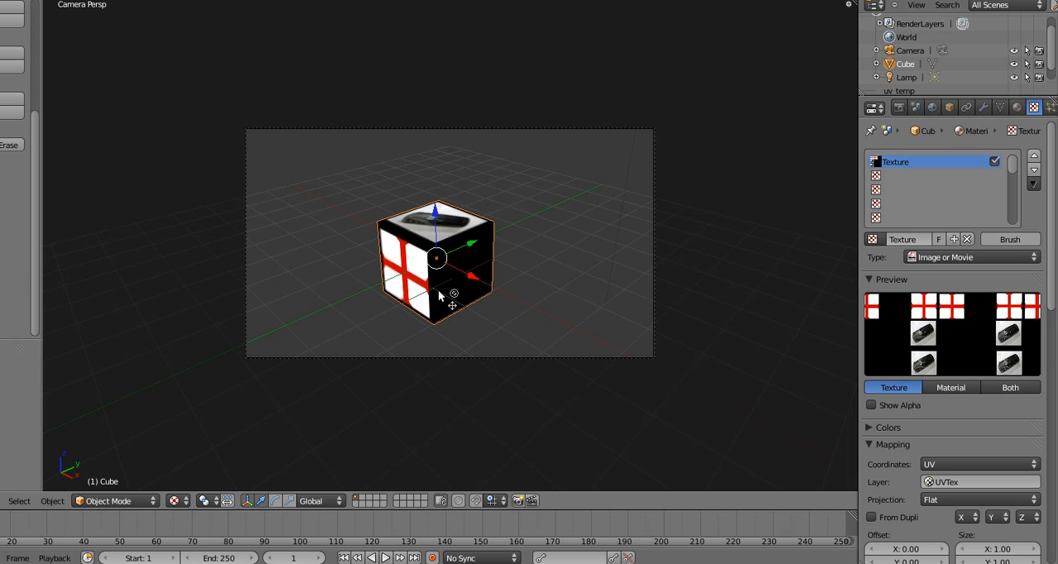